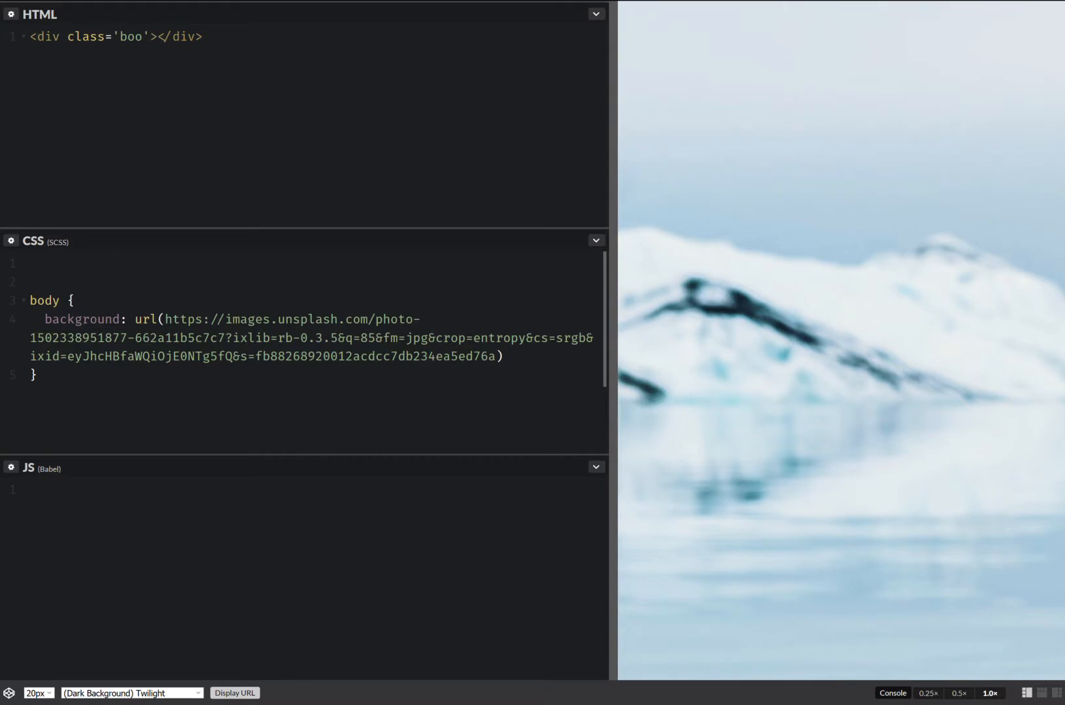
Enlarge the CSS editor and define $d: 80vmin on the first line above the body rule
click(596, 11)
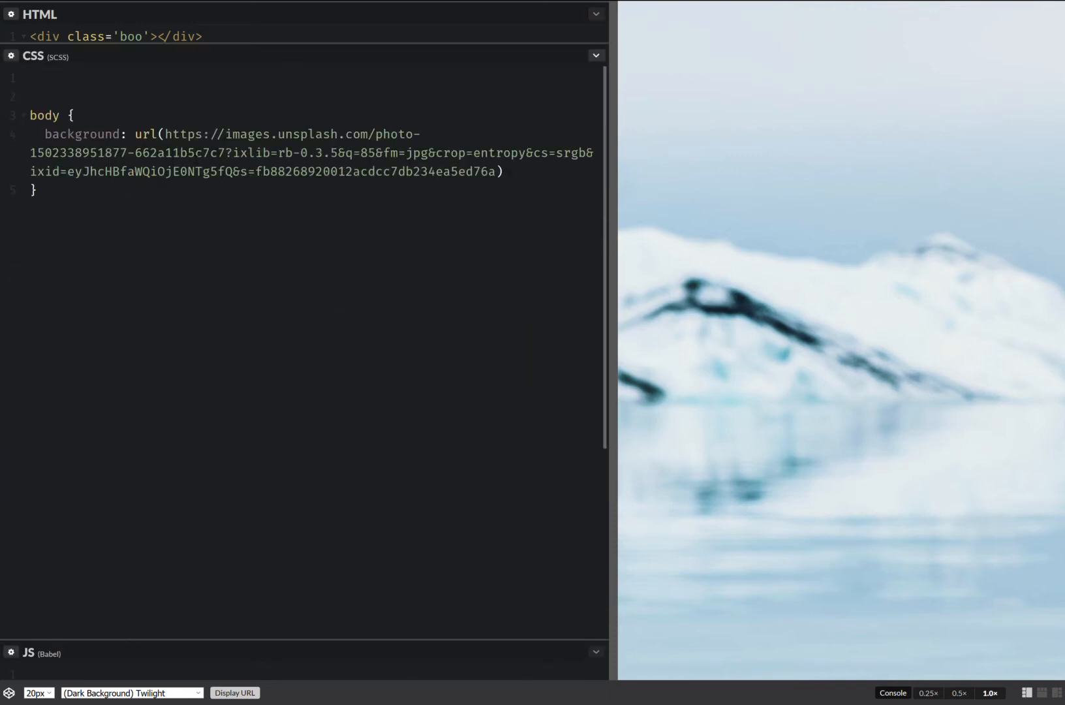
text($)
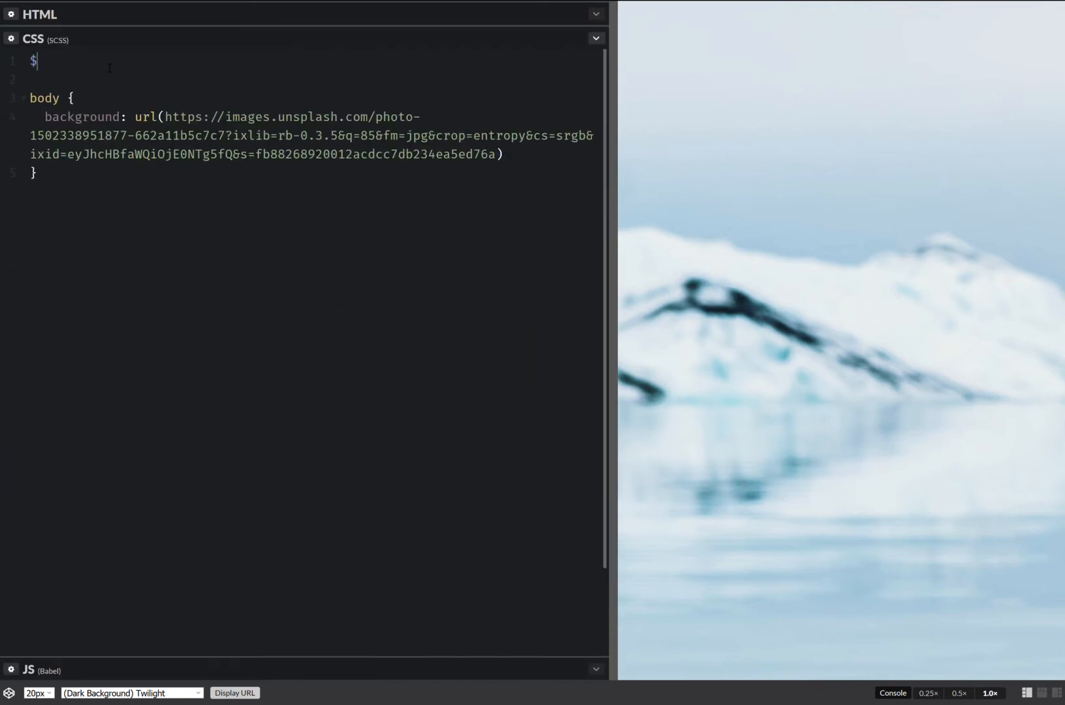
text(d:)
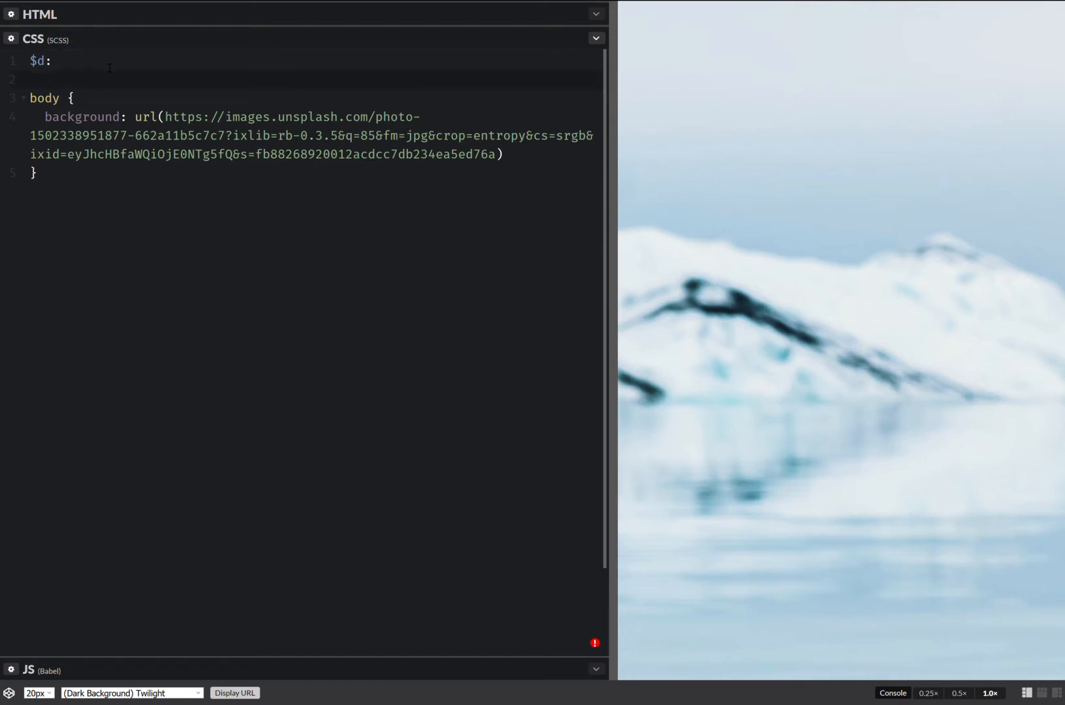
text(80vm)
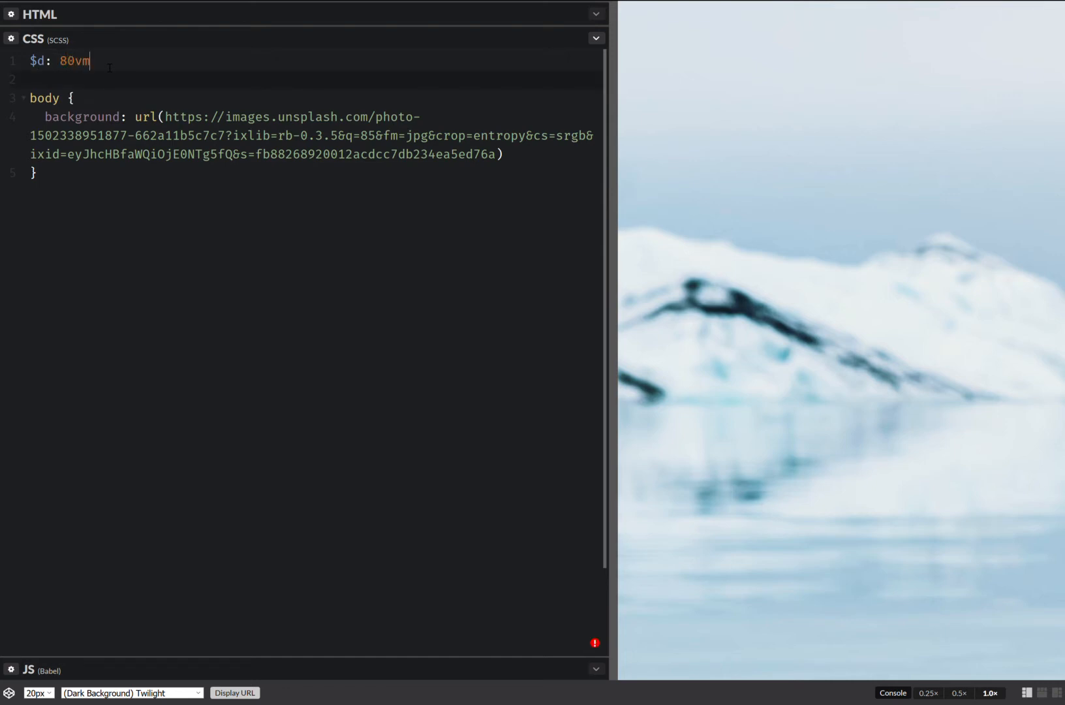
text(in;)
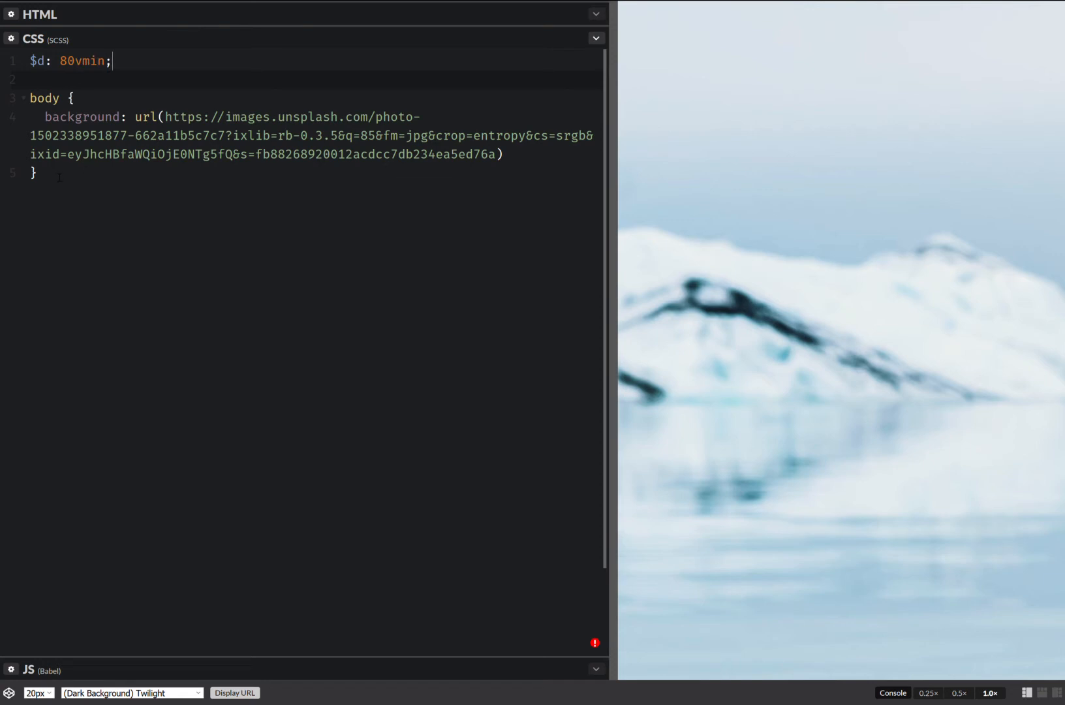
key(Enter)
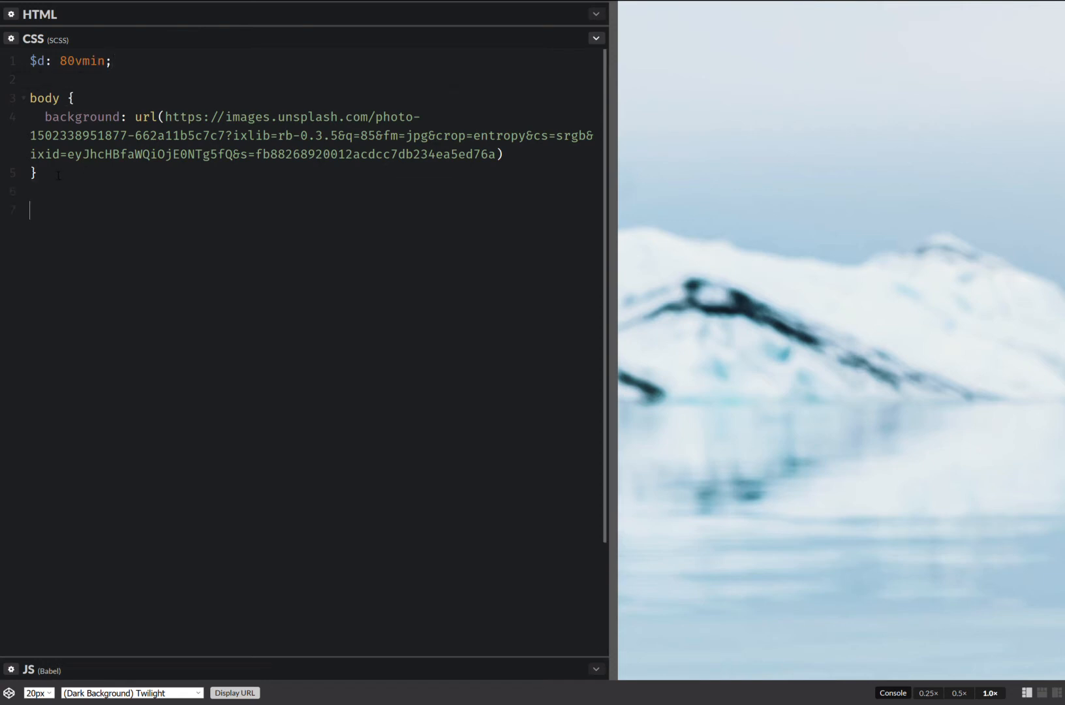
Write .boo with width and height $d and background linear-gradient(crimson, dodgerblue)
text(.booi)
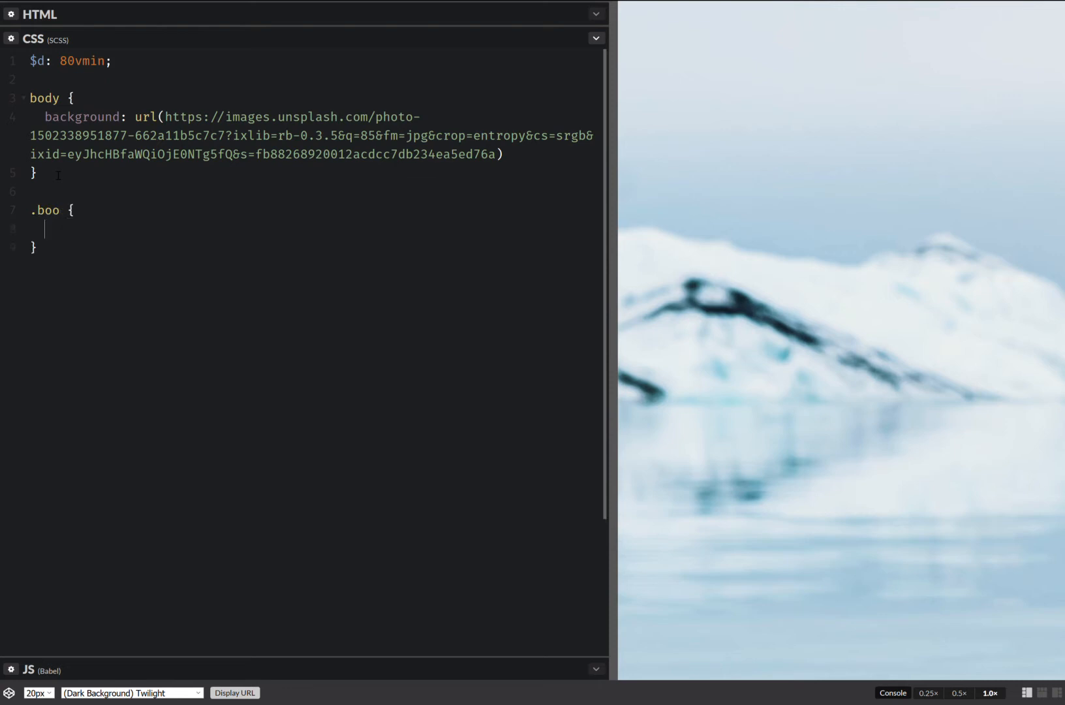
text(w:$)
text(background: #;)
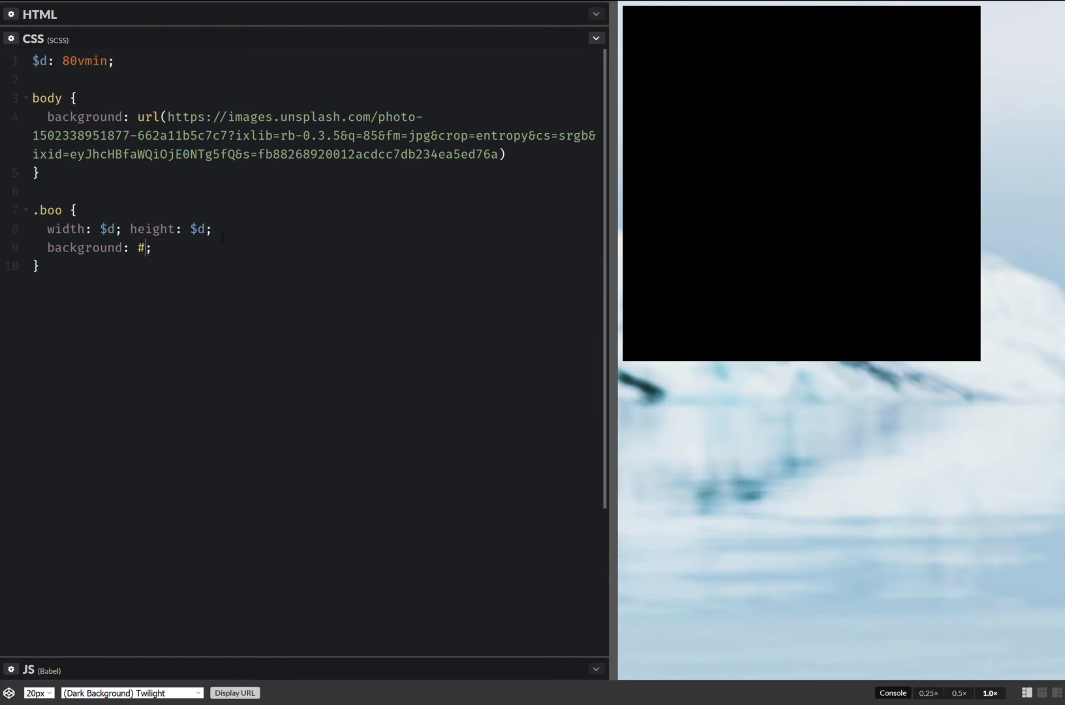
text(l)
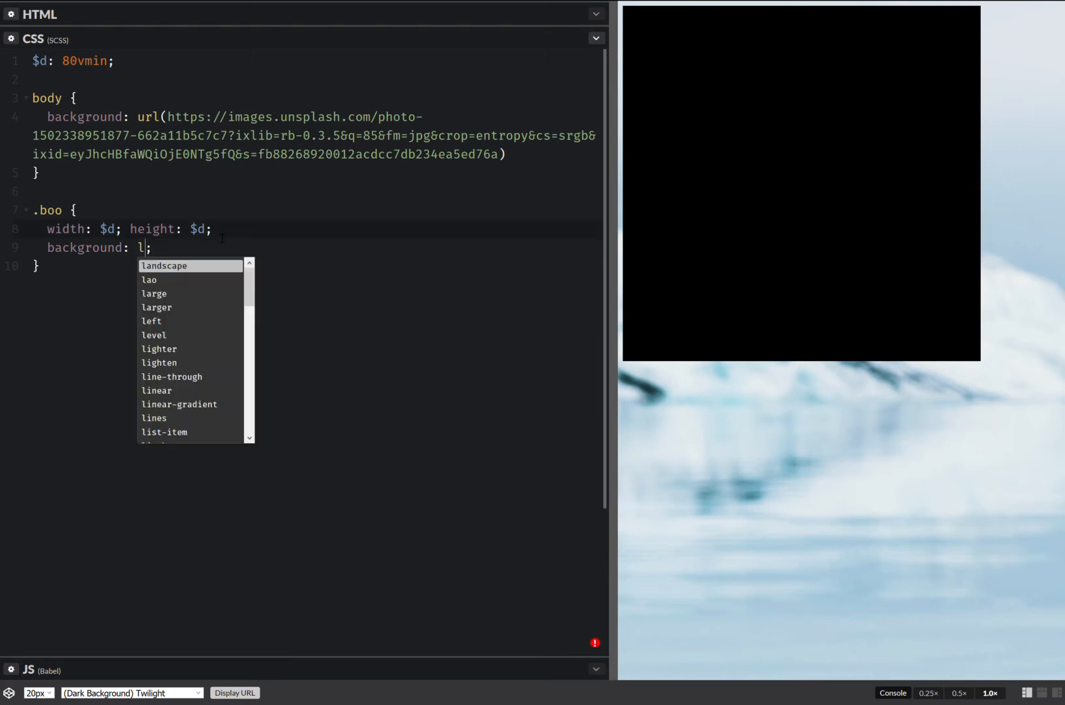
click(179, 403)
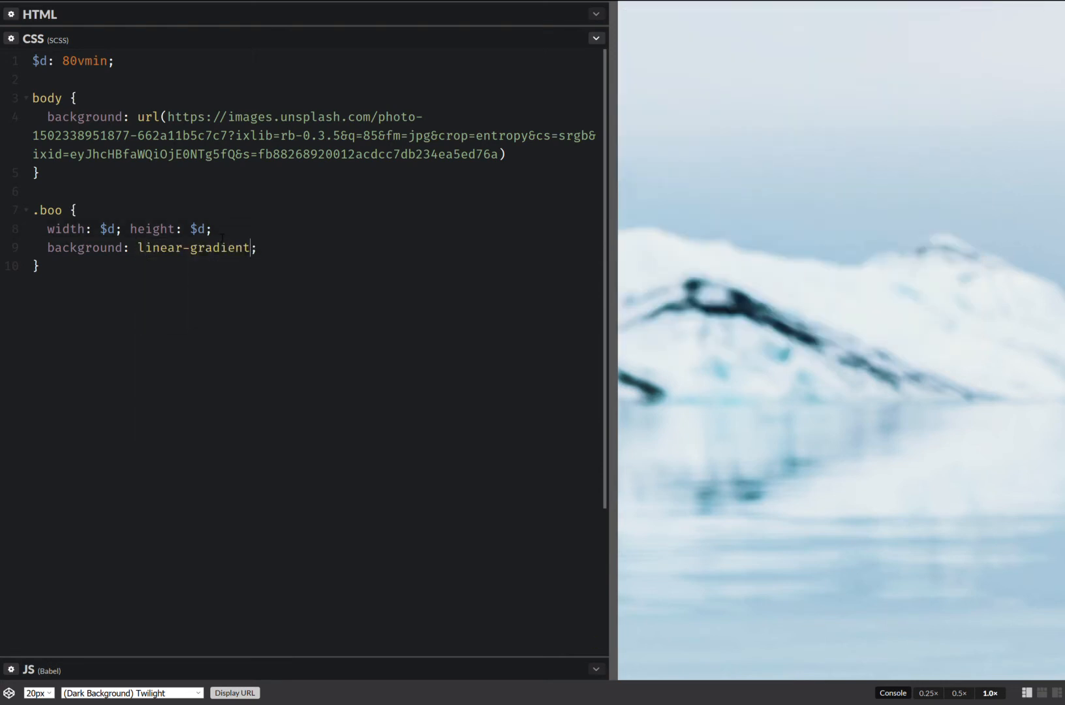
text((crimson,)
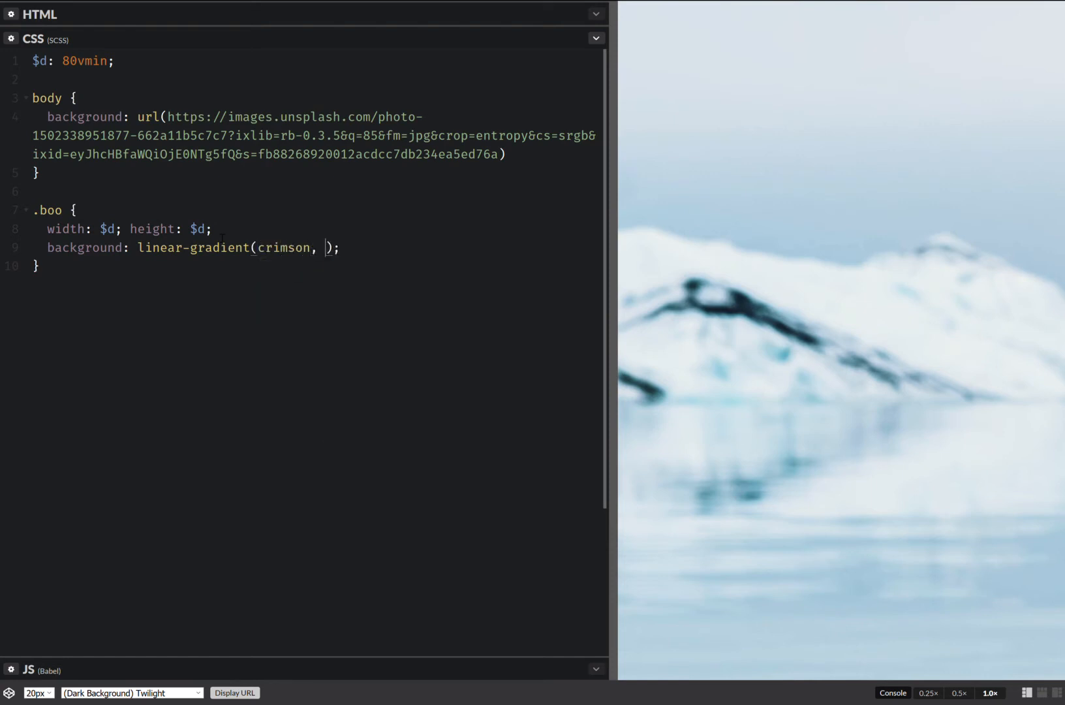
text(do)
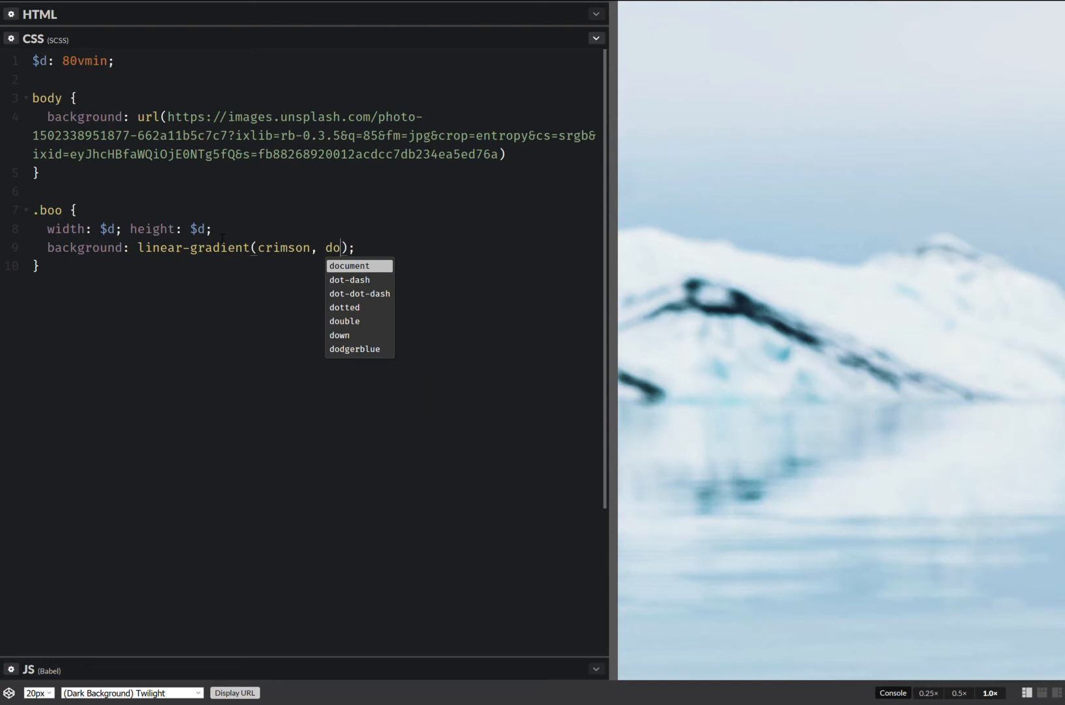
click(354, 349)
text(bd)
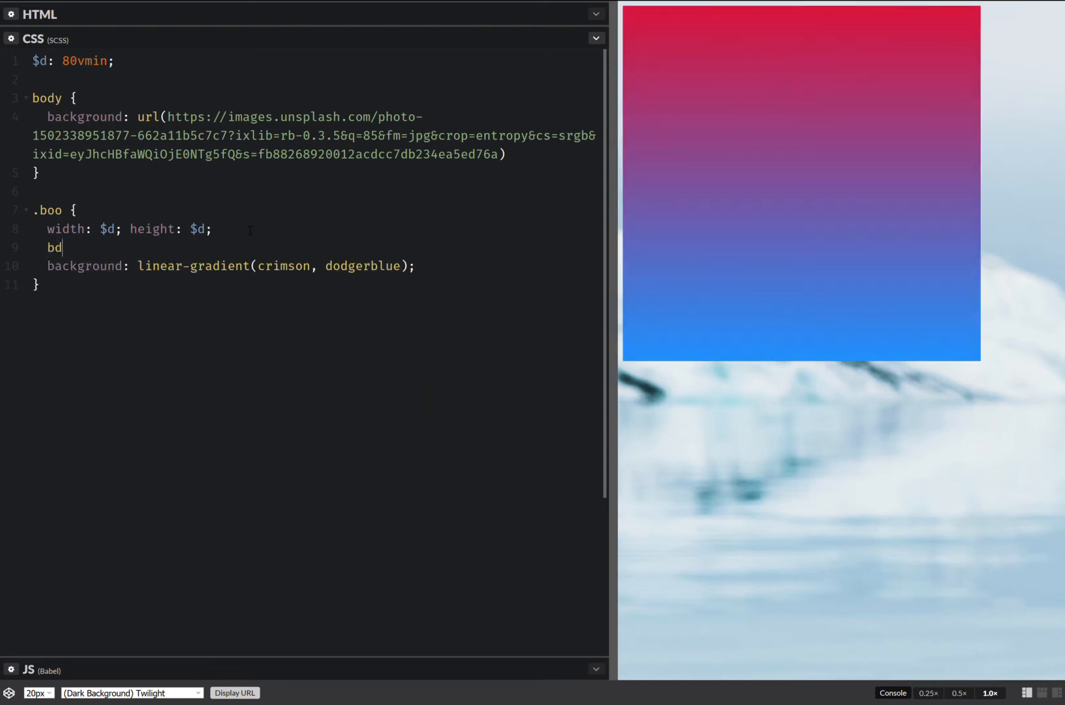
Give .boo border-radius: 50% and define $p: 5% under $d
text(rs:50%)
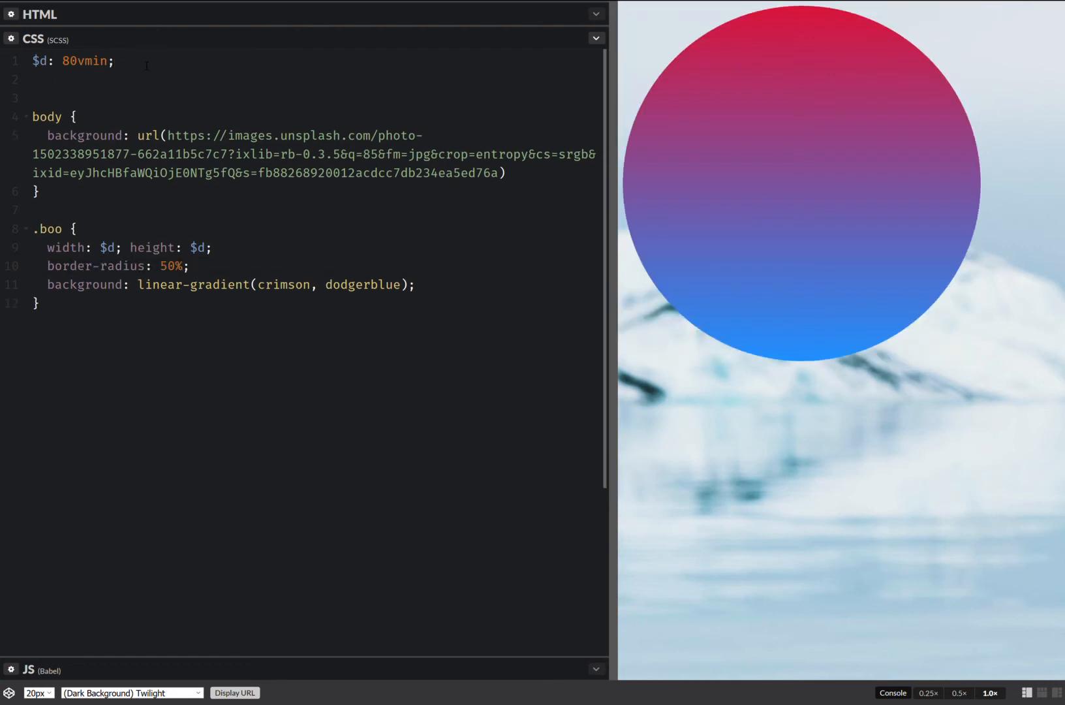
text($p: 5%)
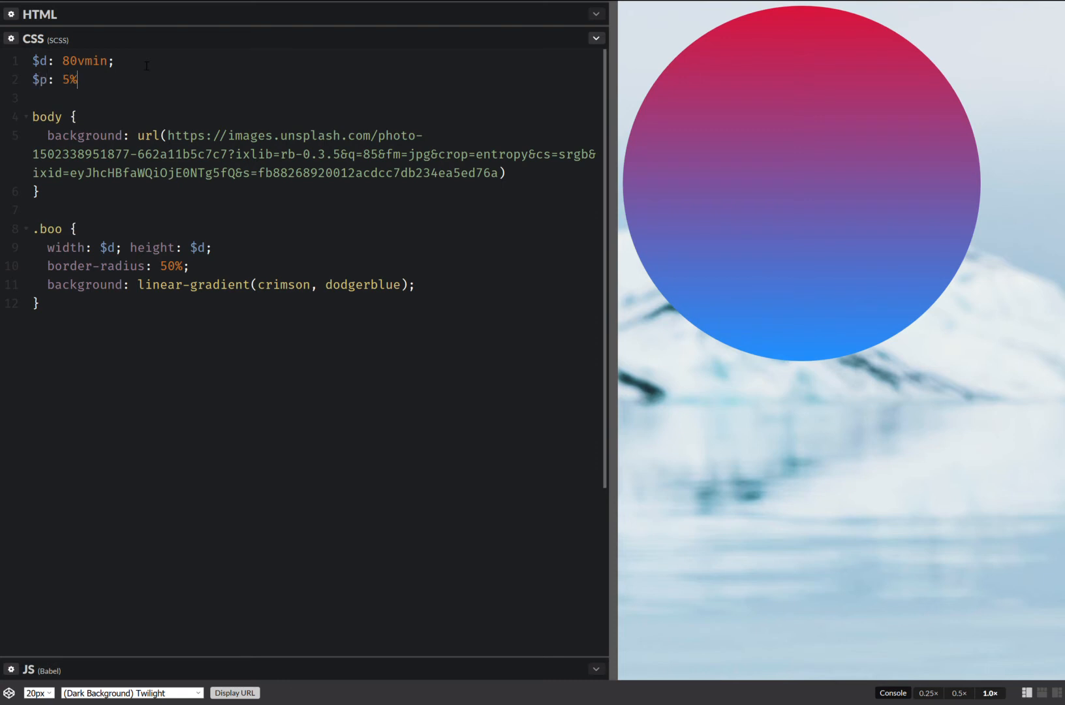
Start $mr as repeating-radial-gradient(closest-side, transparent, red 1px, red $p)
text(;)
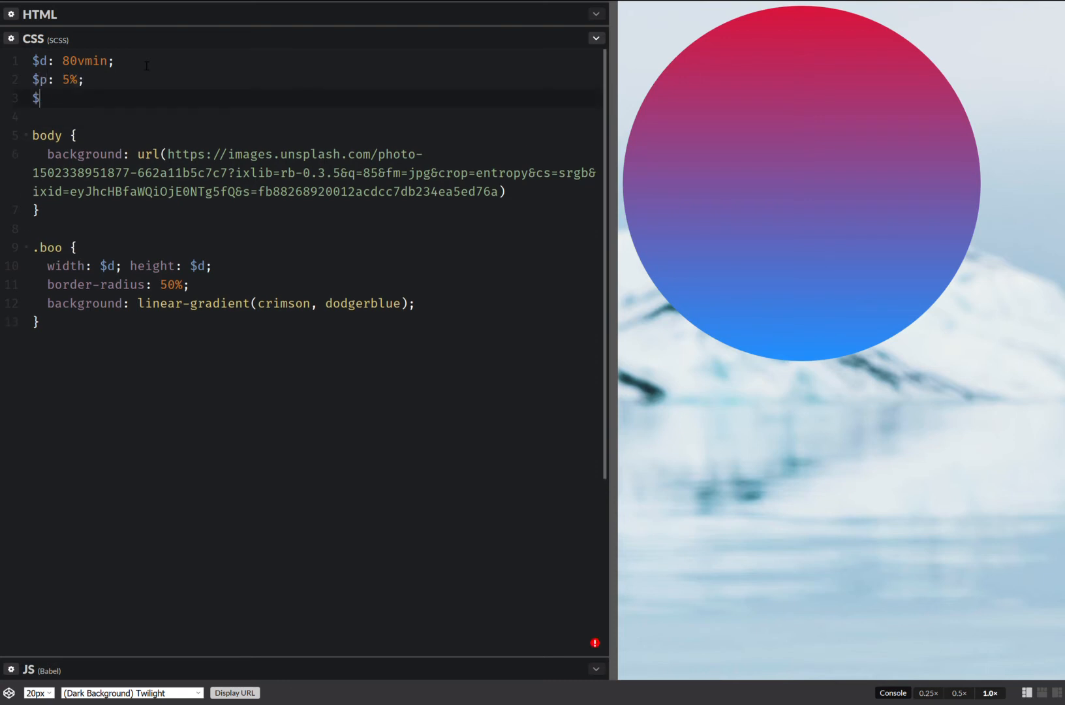
text(mr:)
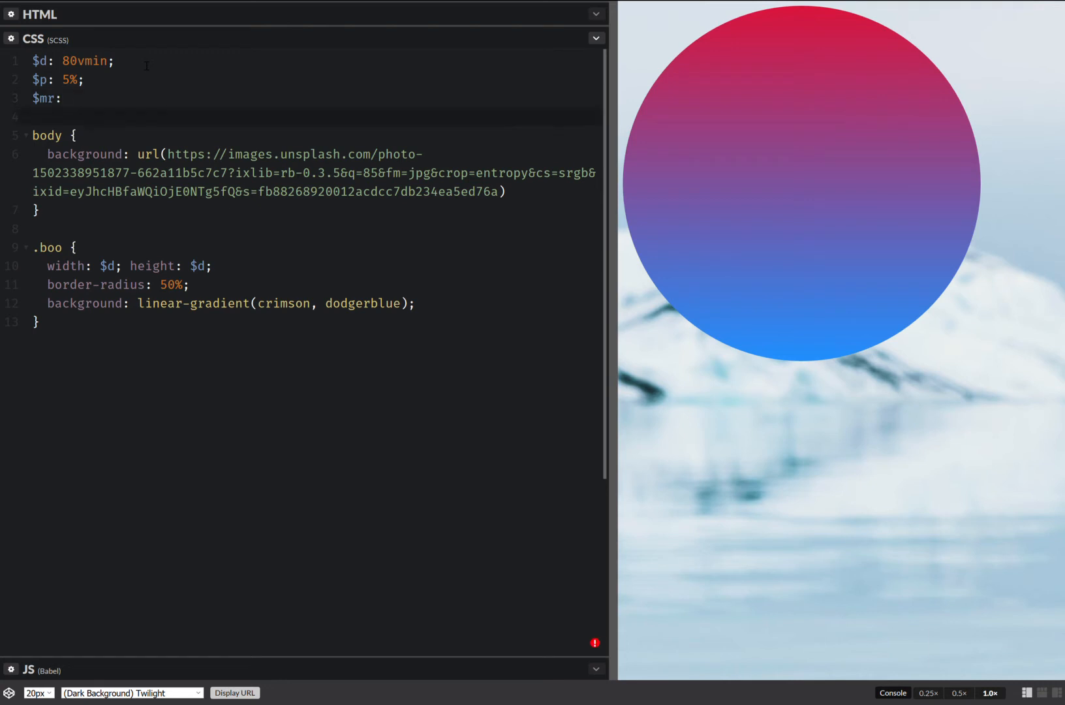
text(repeating-radial-gradient(c)
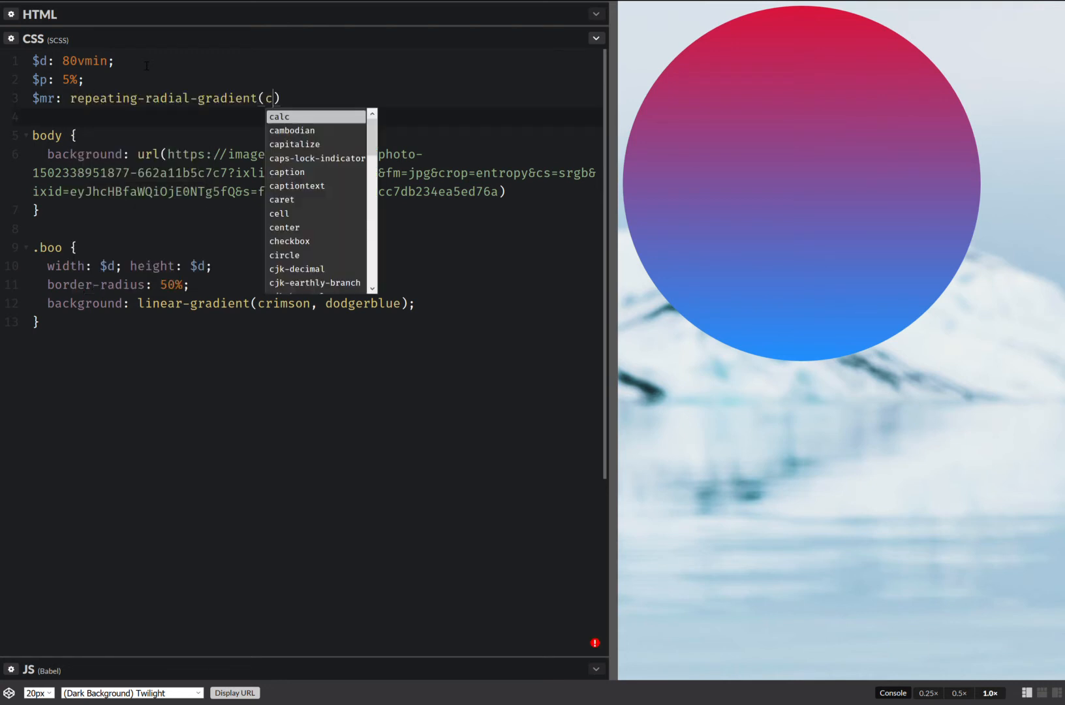
text(losest-s)
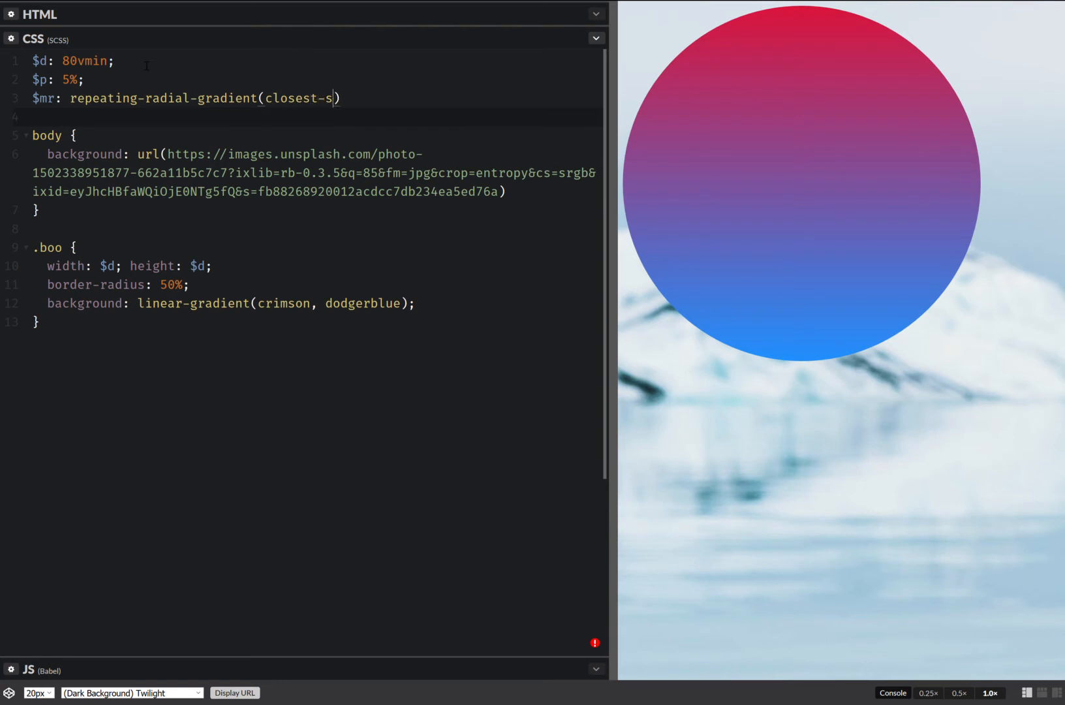
text(ide,)
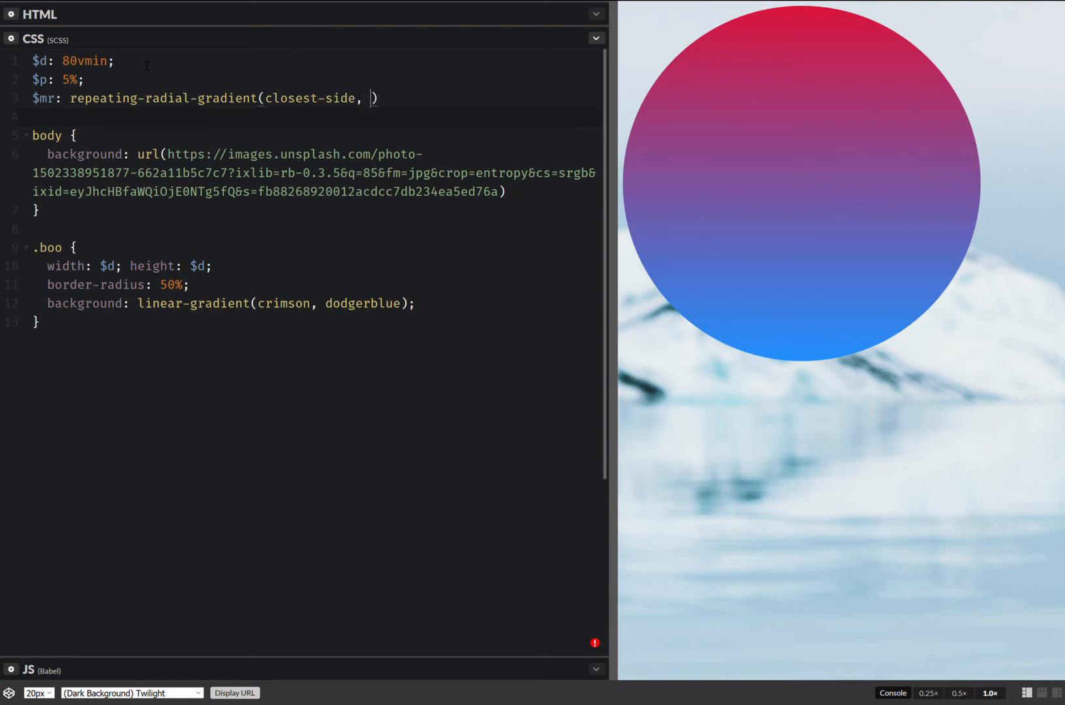
text(transparent,)
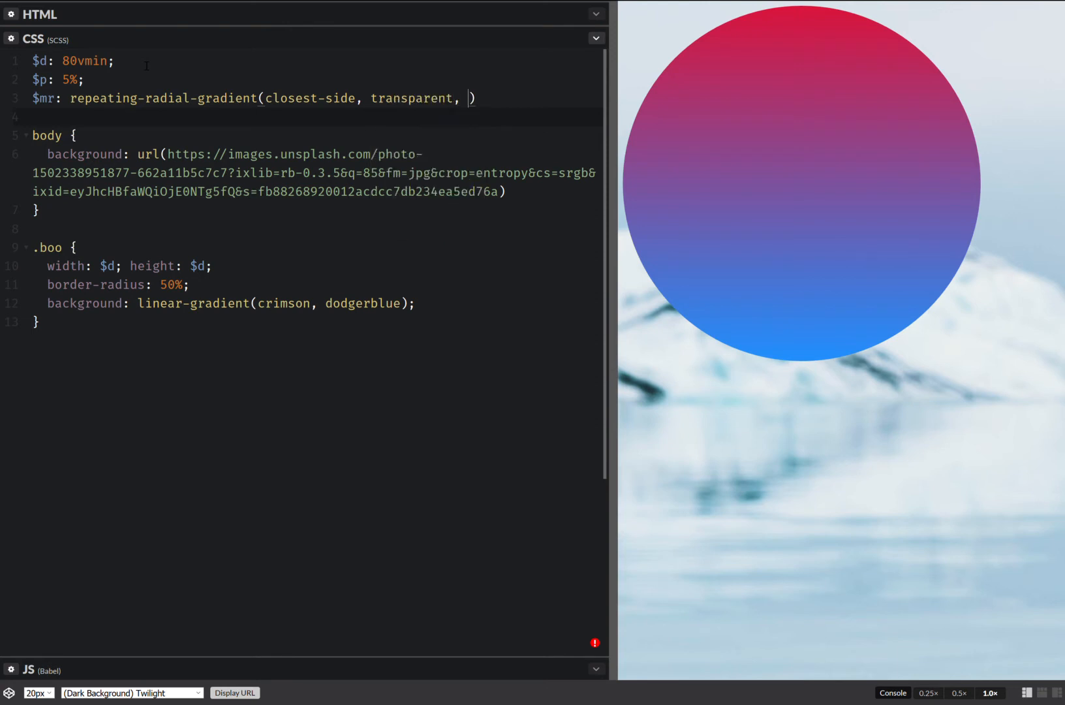
text(red)
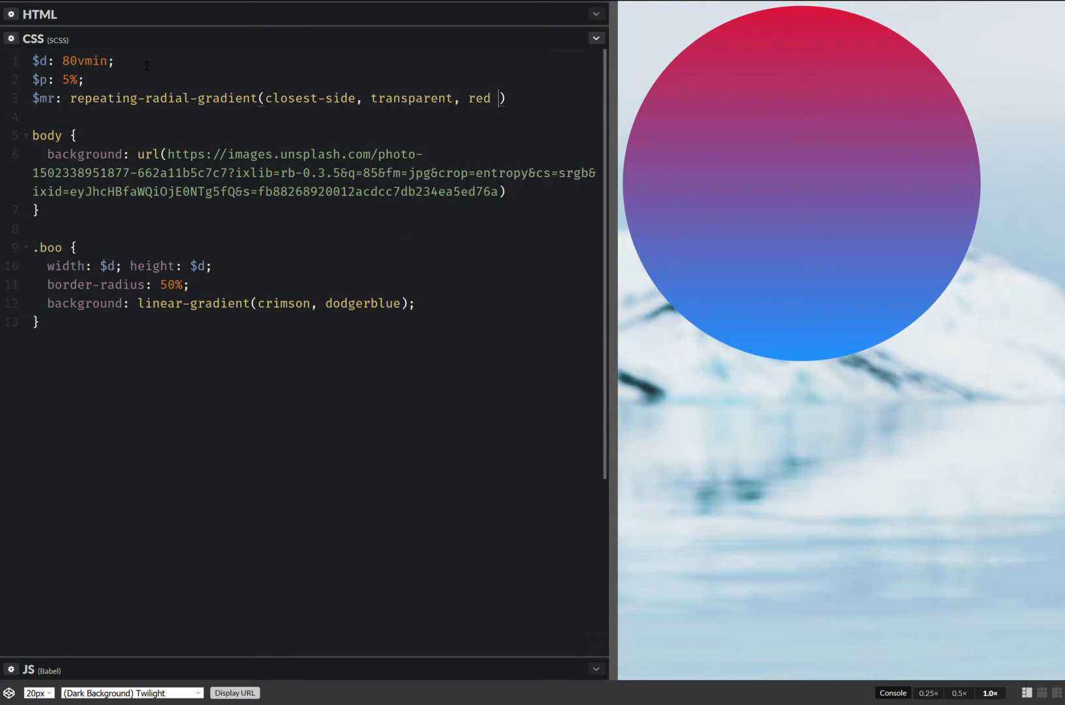
text(1)
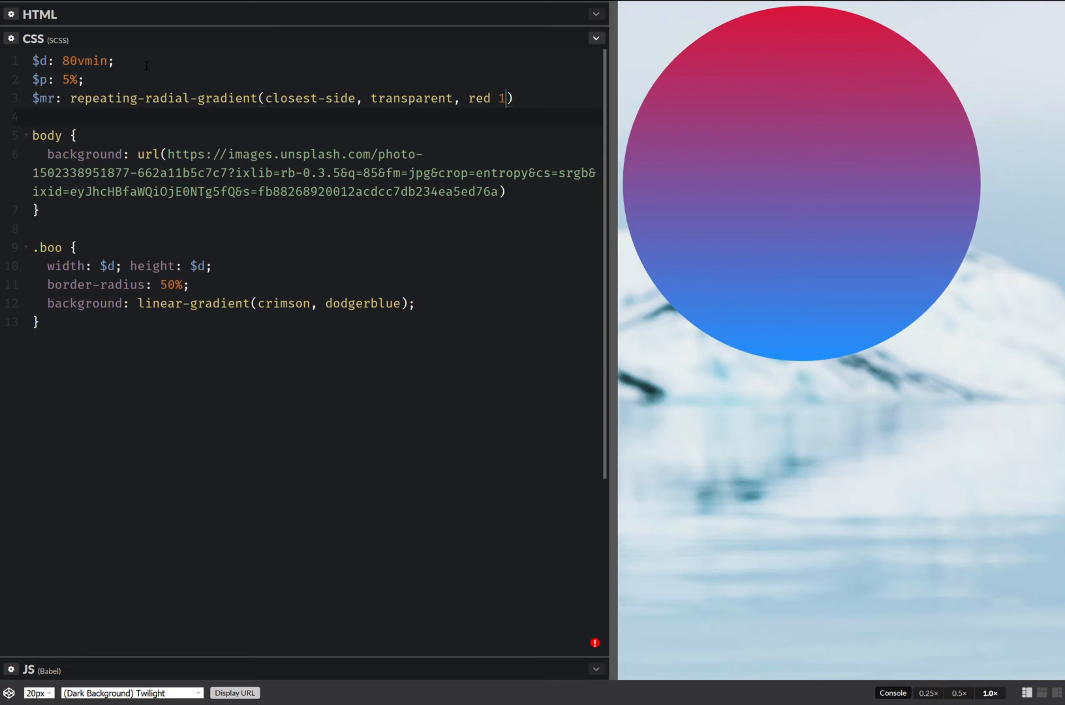
text(px,)
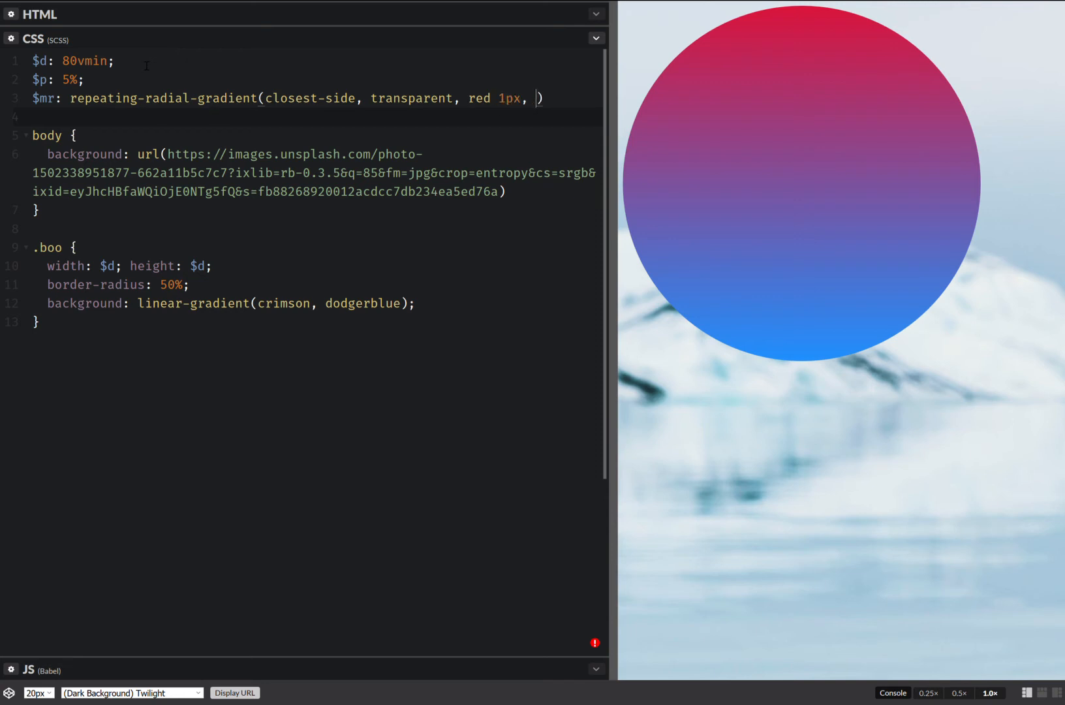
text(red $p))
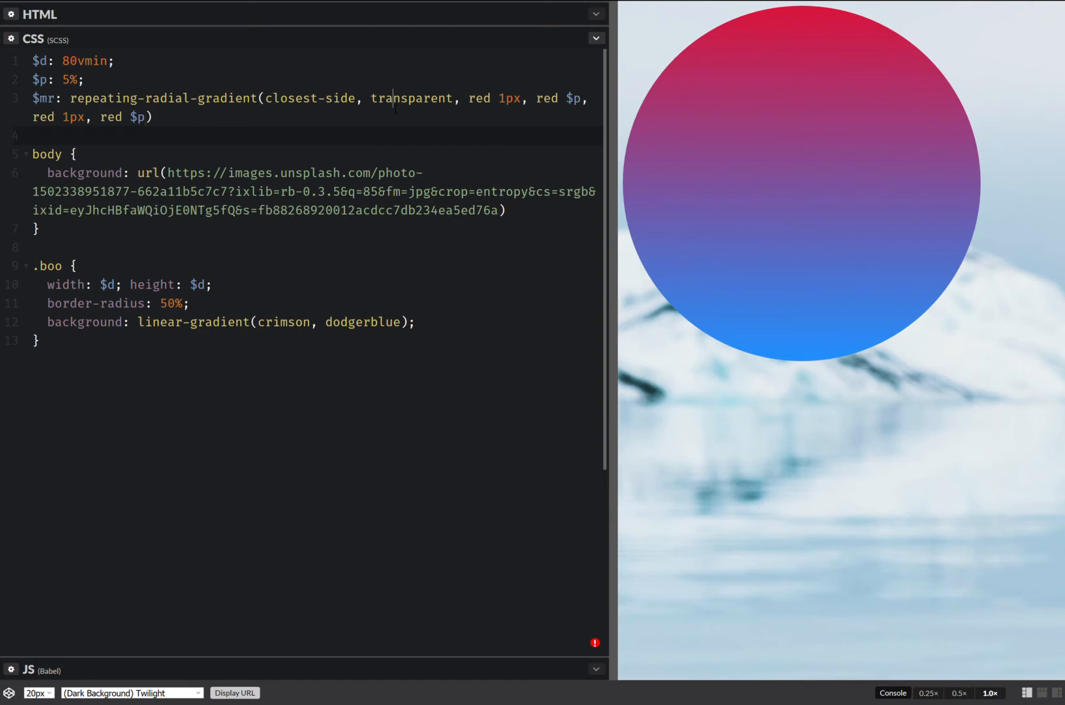
Finish $mr with transparent calc(#{$p} + 1px) and transparent 2*$p stops
double_click(412, 98)
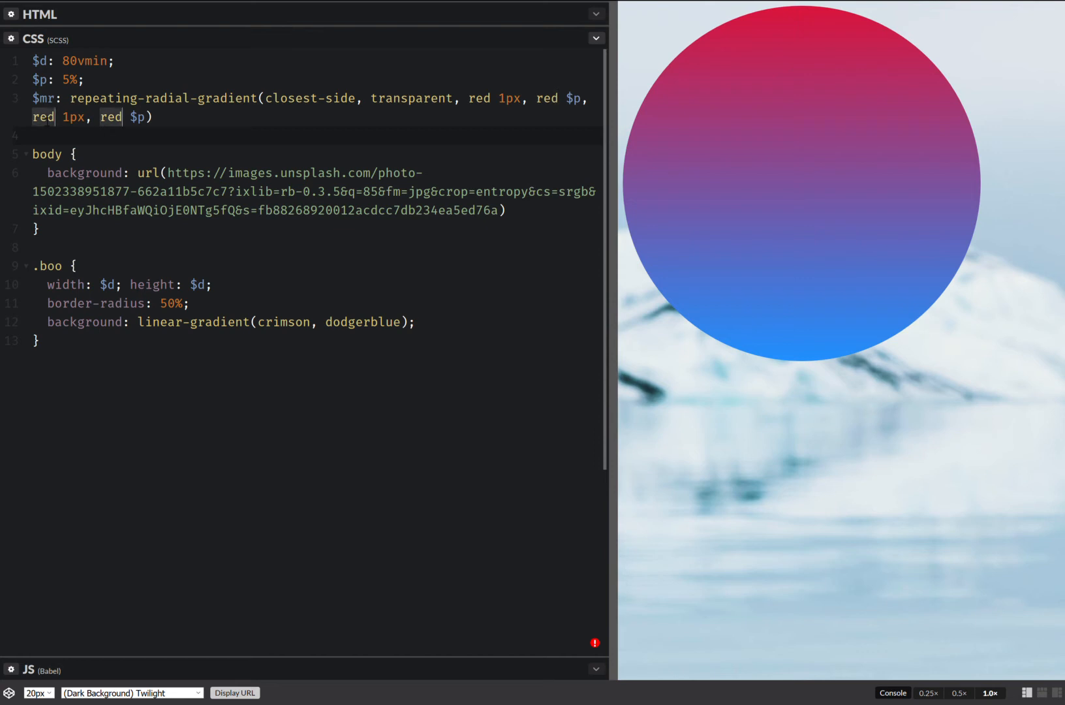
text(transparent)
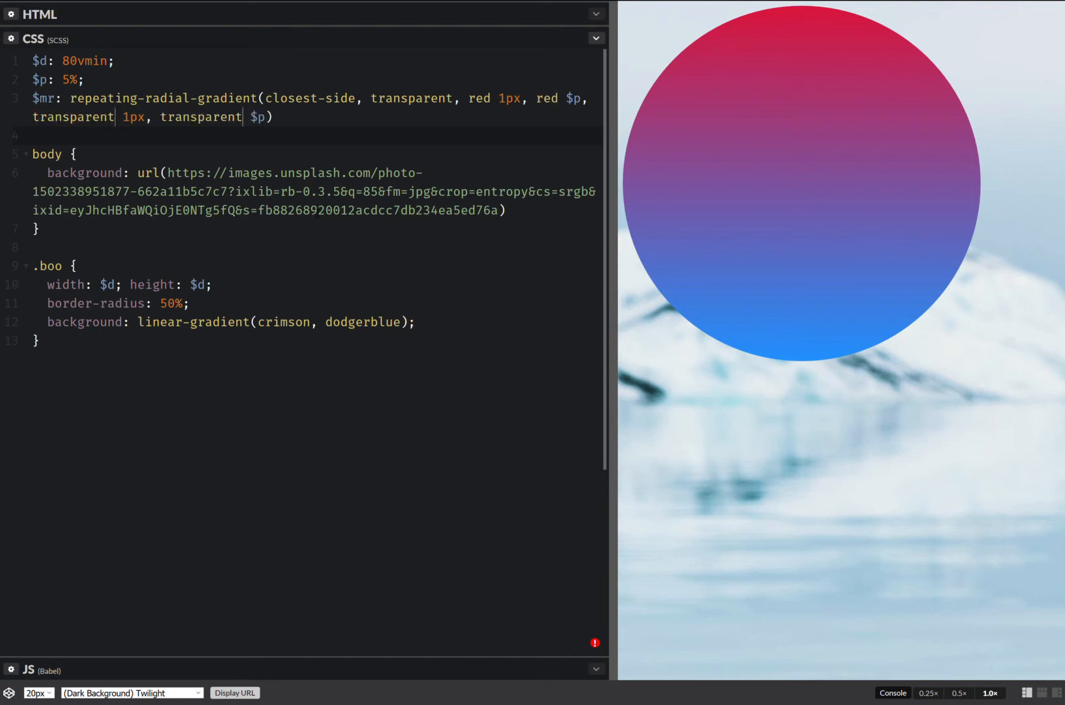
text(2)
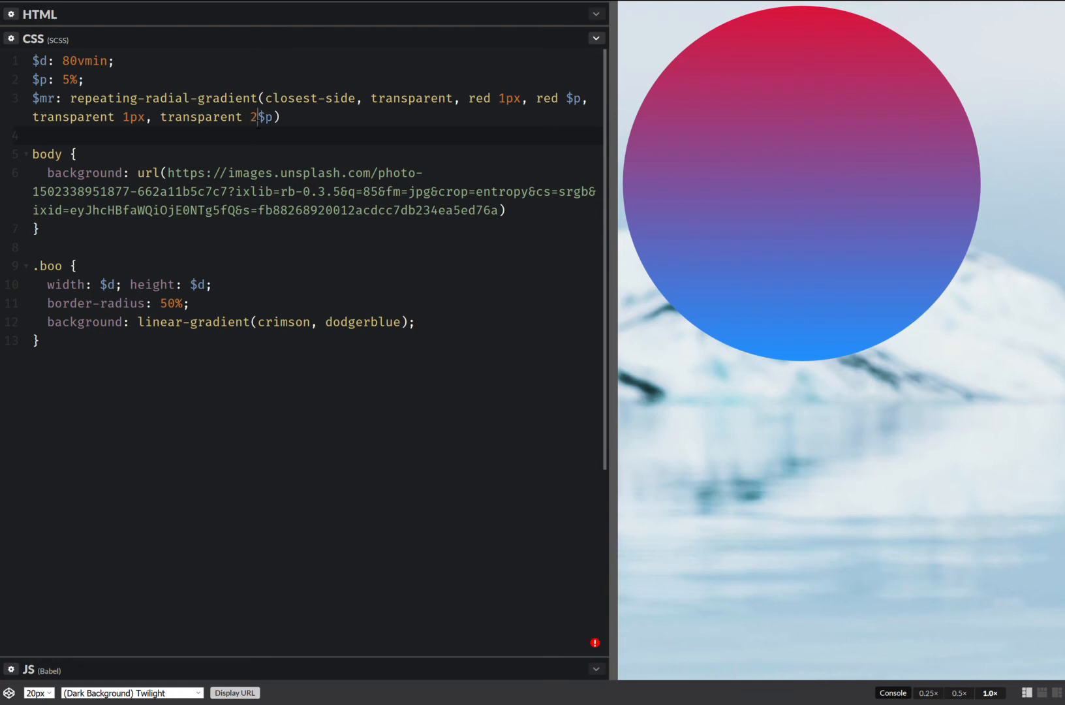
text(*)
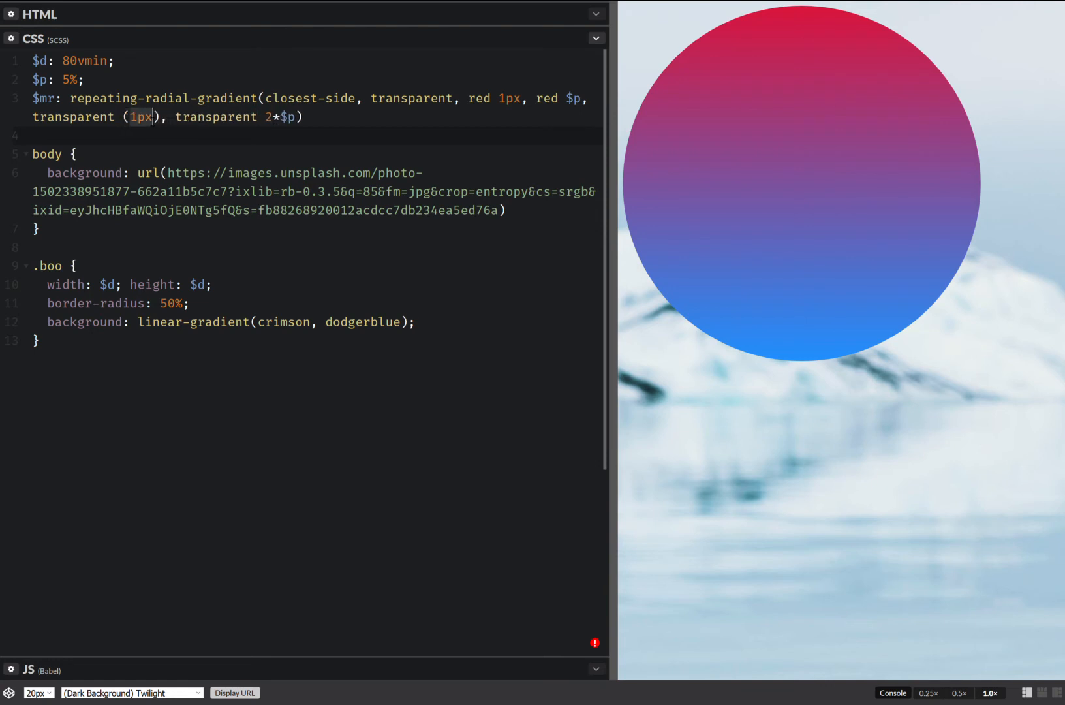
text(calc)
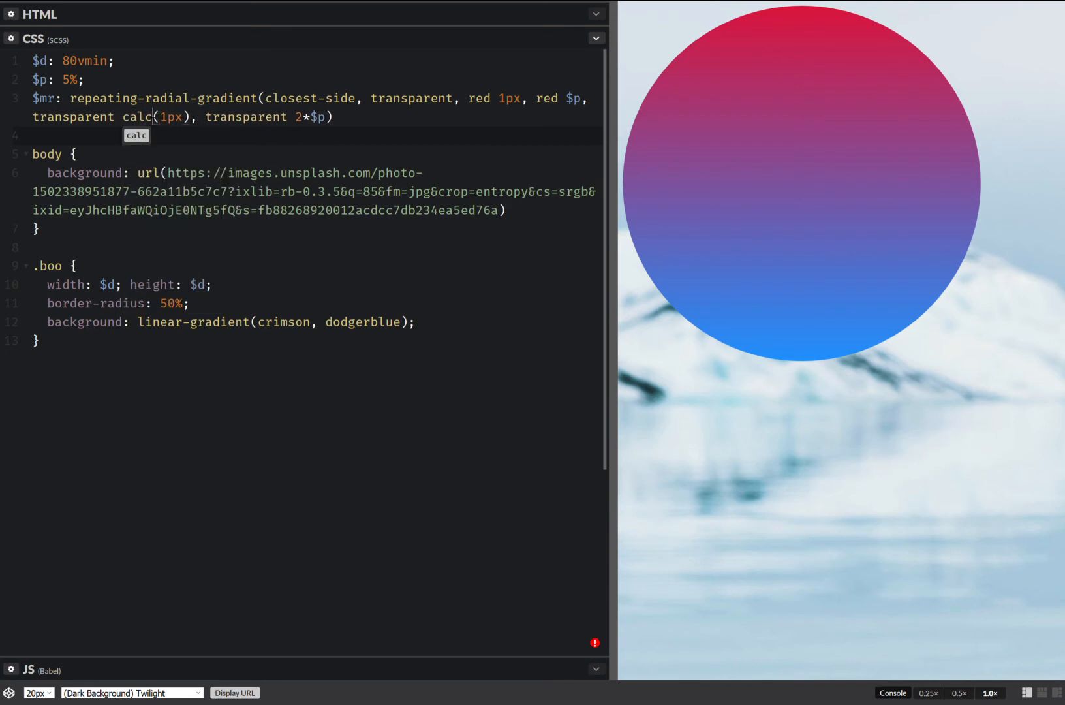
text(#{)
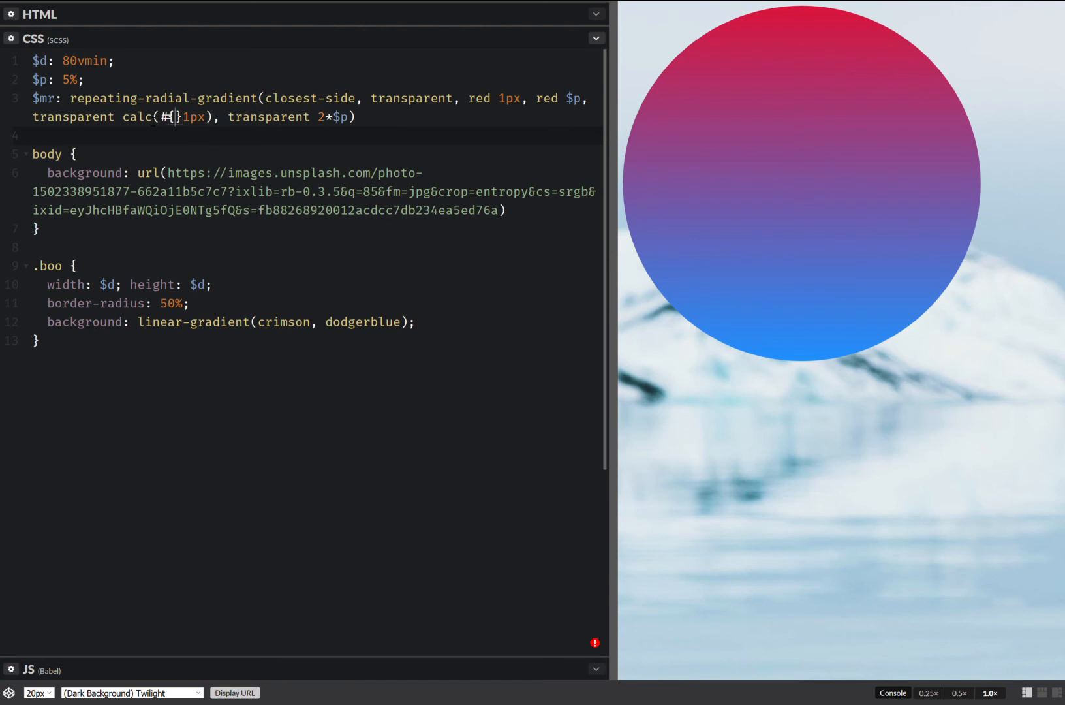
text($p)
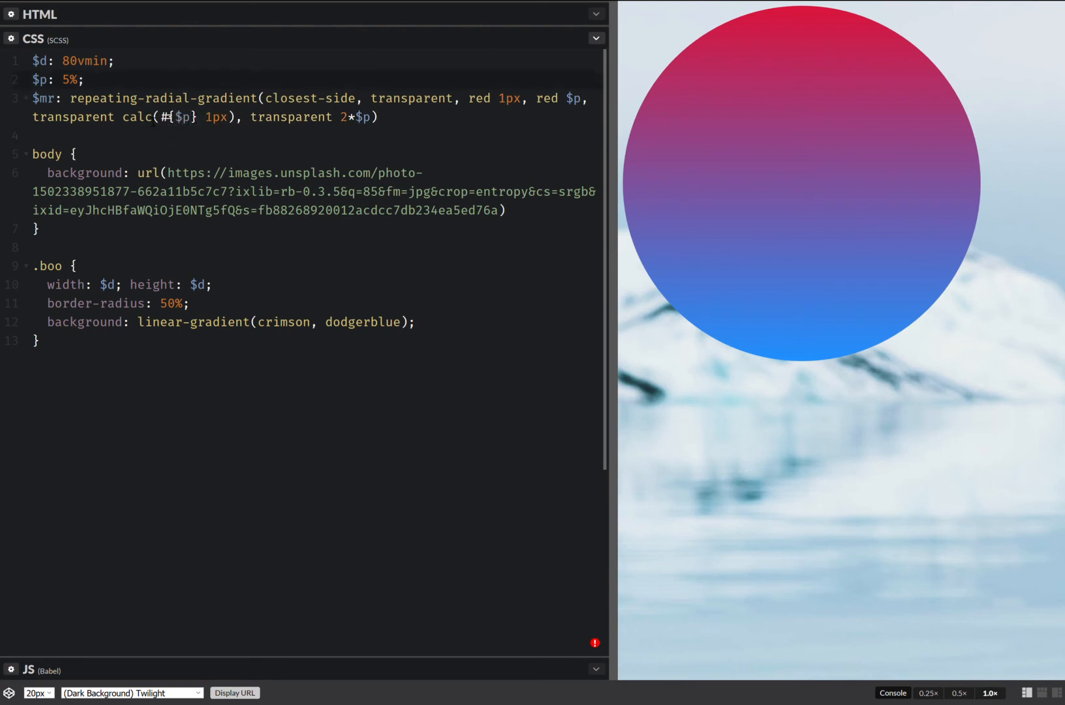
text(+ 1px);)
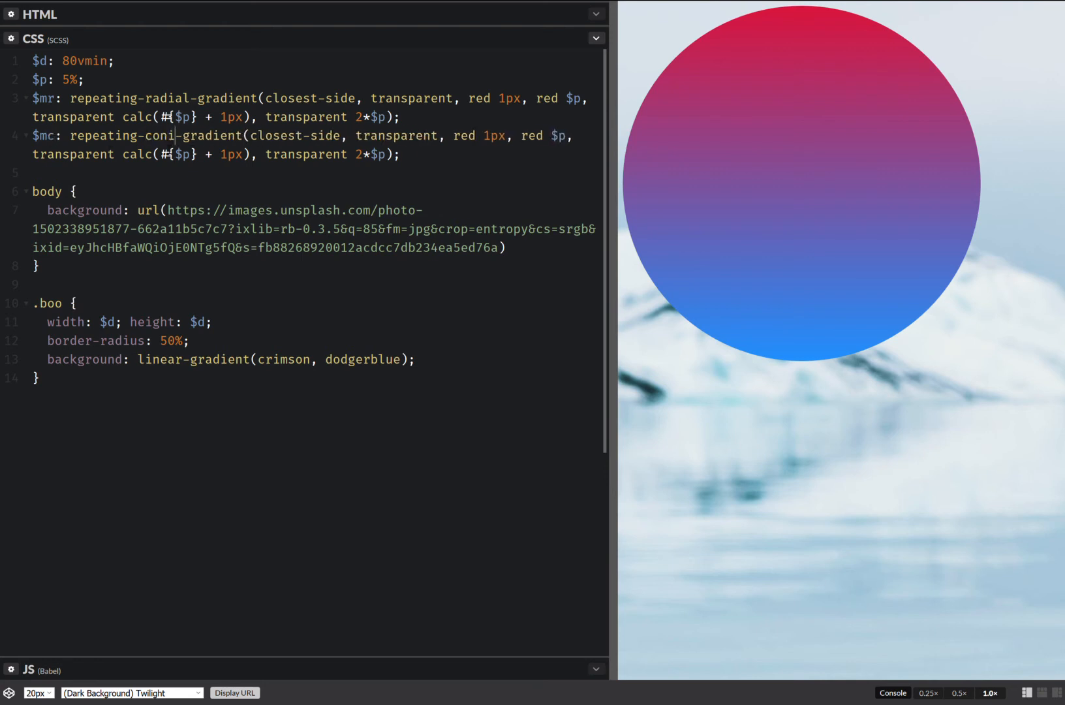
Turn the copied line into $mc: repeating-conic-gradient(red $p, transparent 0 2*$p)
text(c)
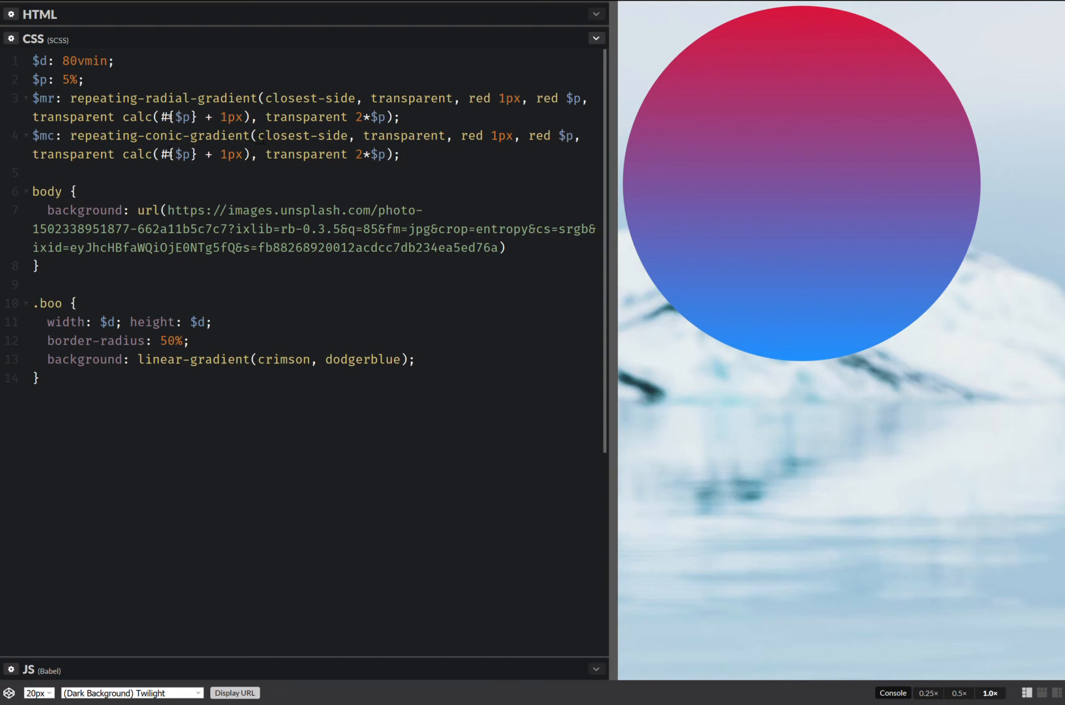
drag(259, 136, 476, 136)
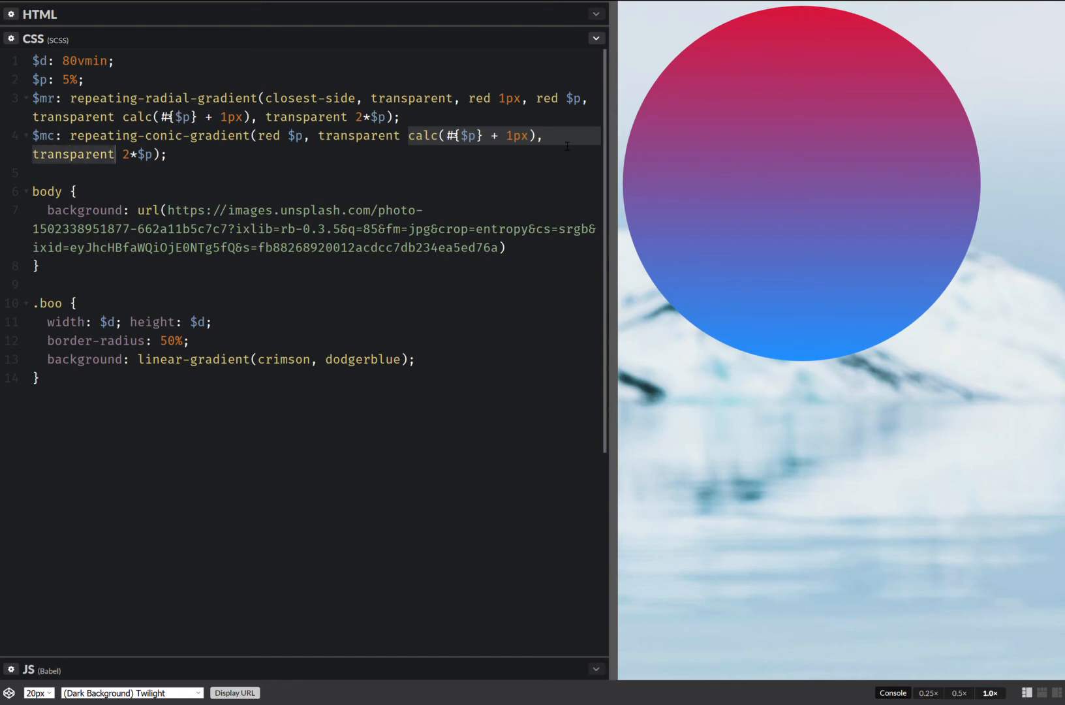
text(0)
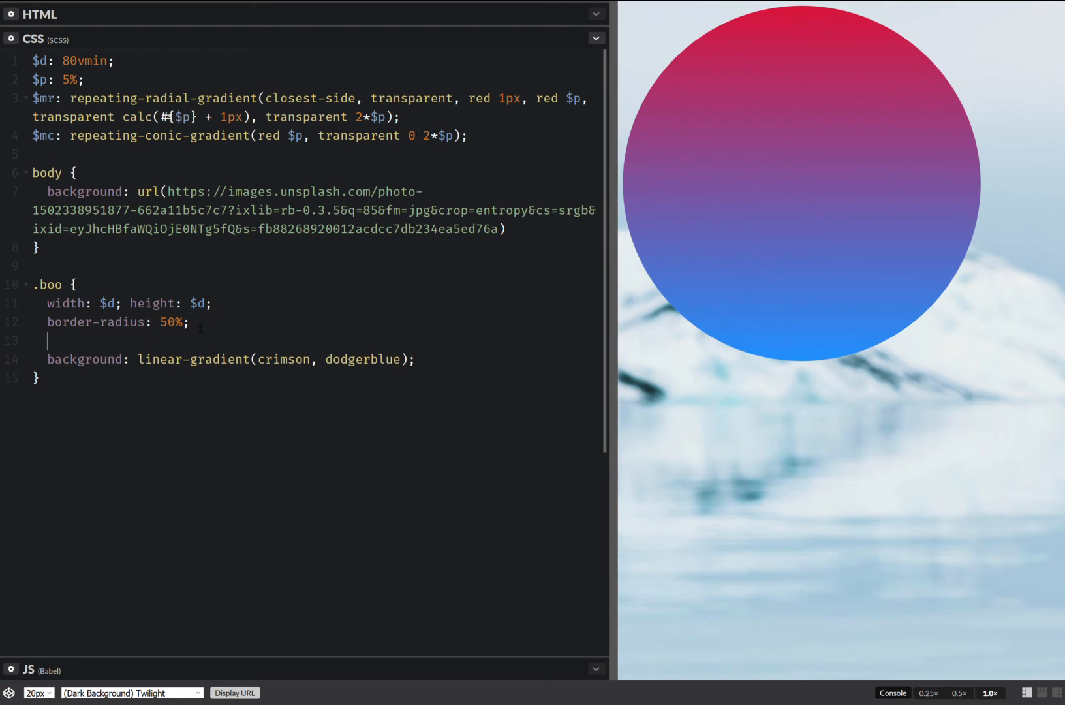
Add mask: $mr exclude, $mc to .boo, cutting the circle into the checkered ripple
text(m: $)
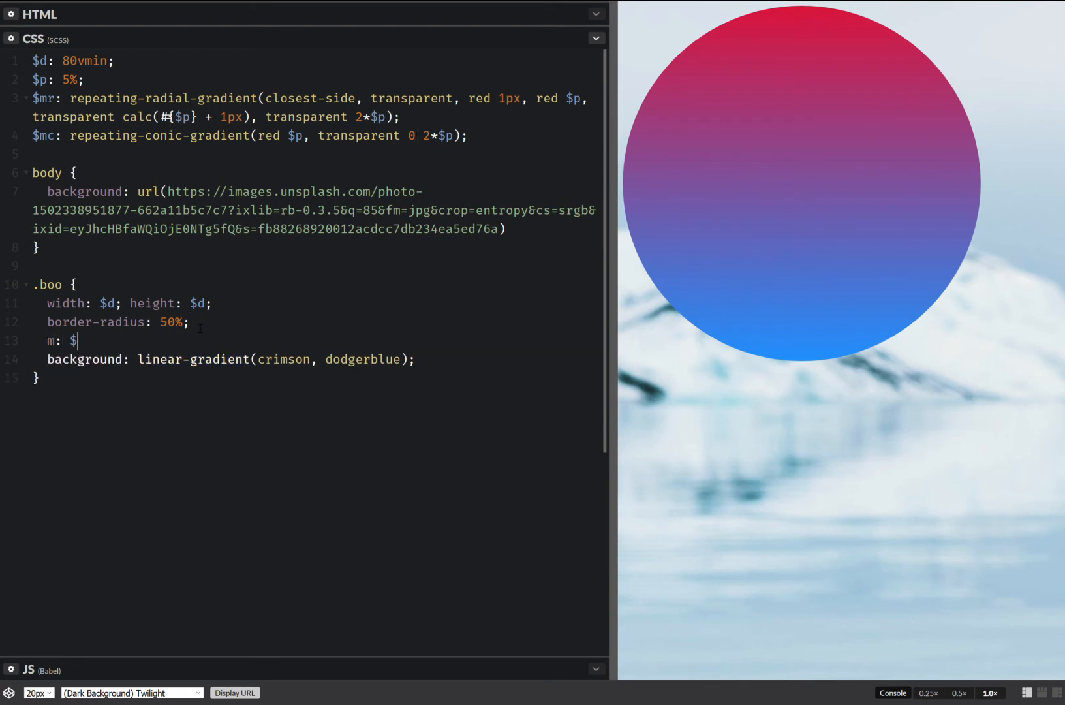
text(mr)
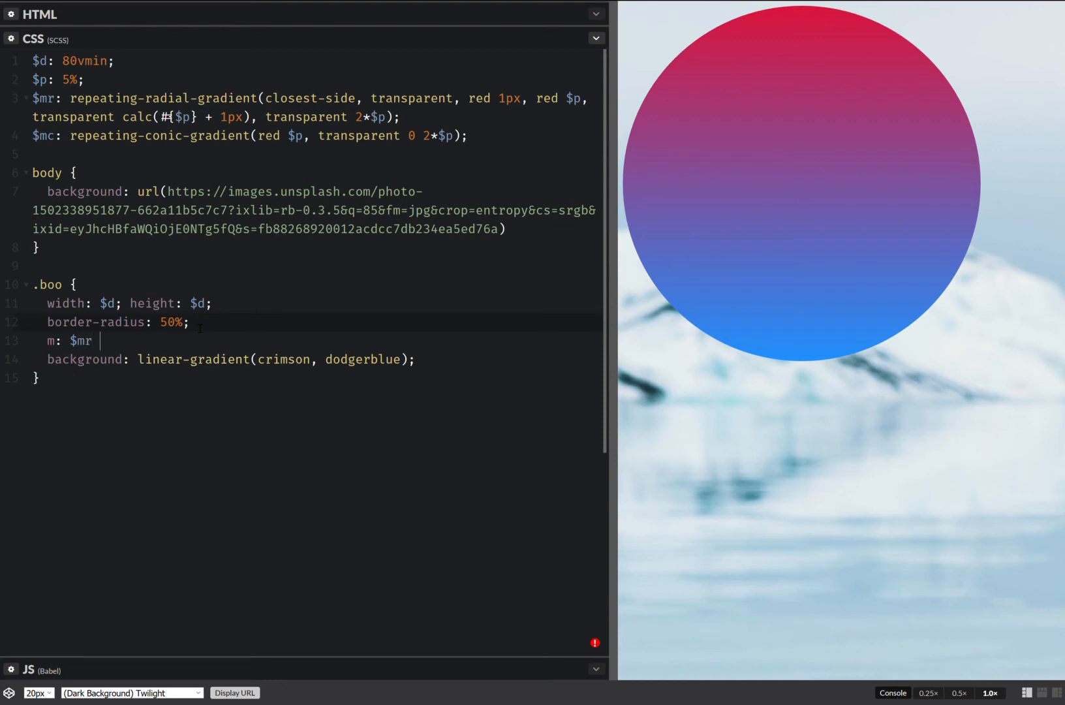
text(exclud)
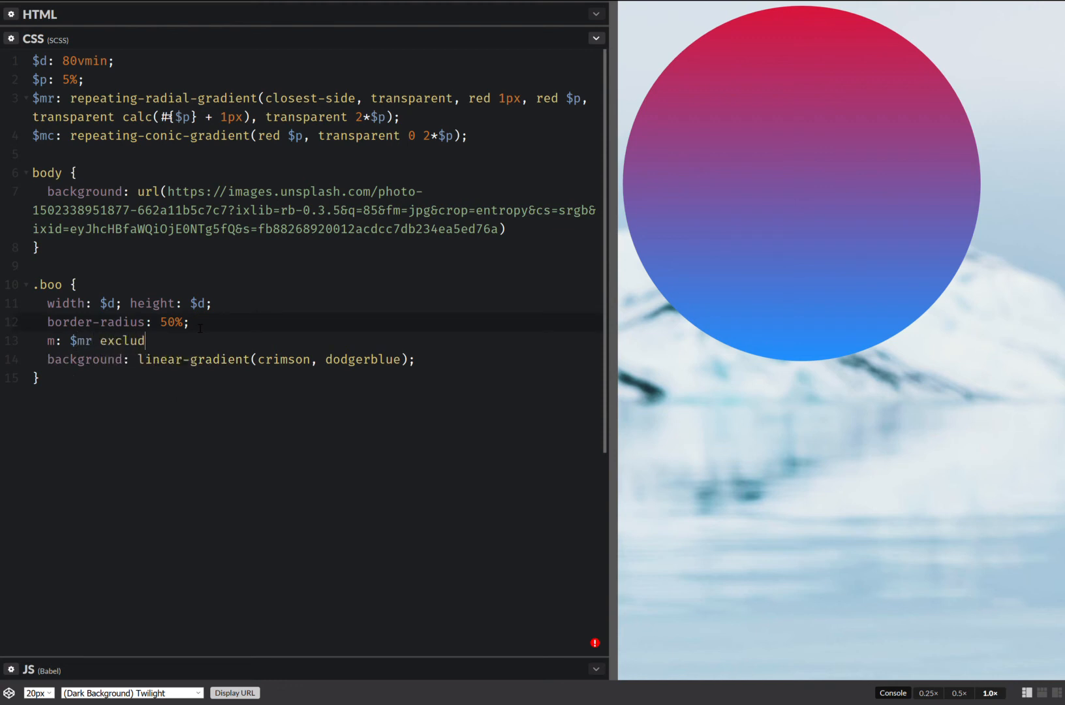
text(e, $m)
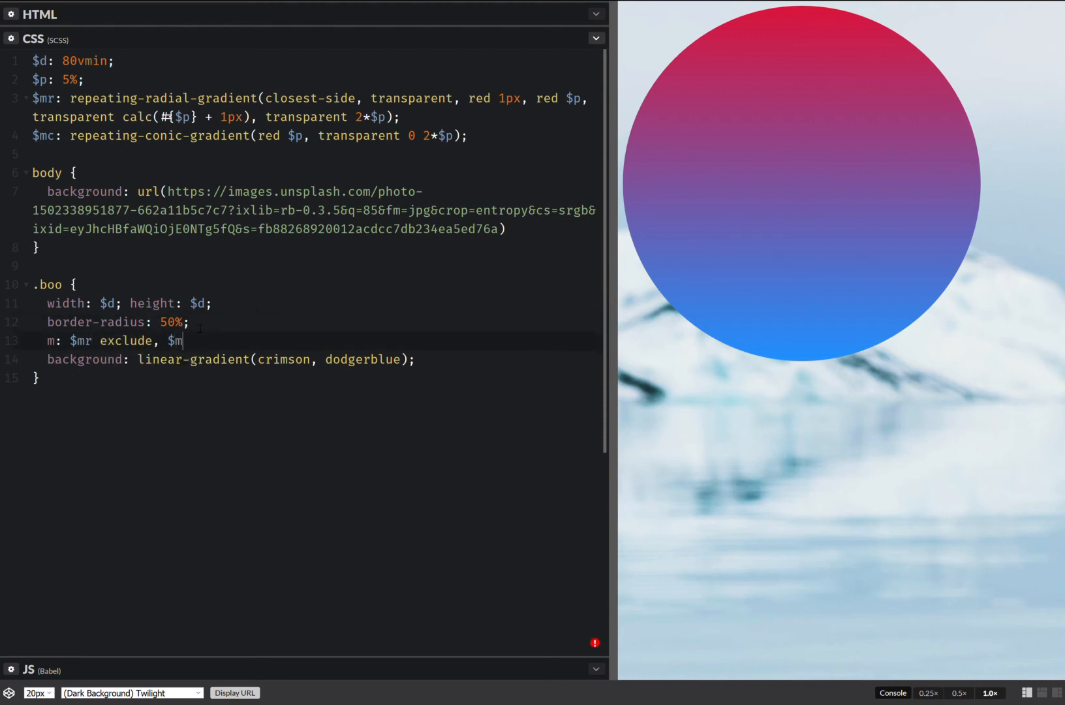
text(c;)
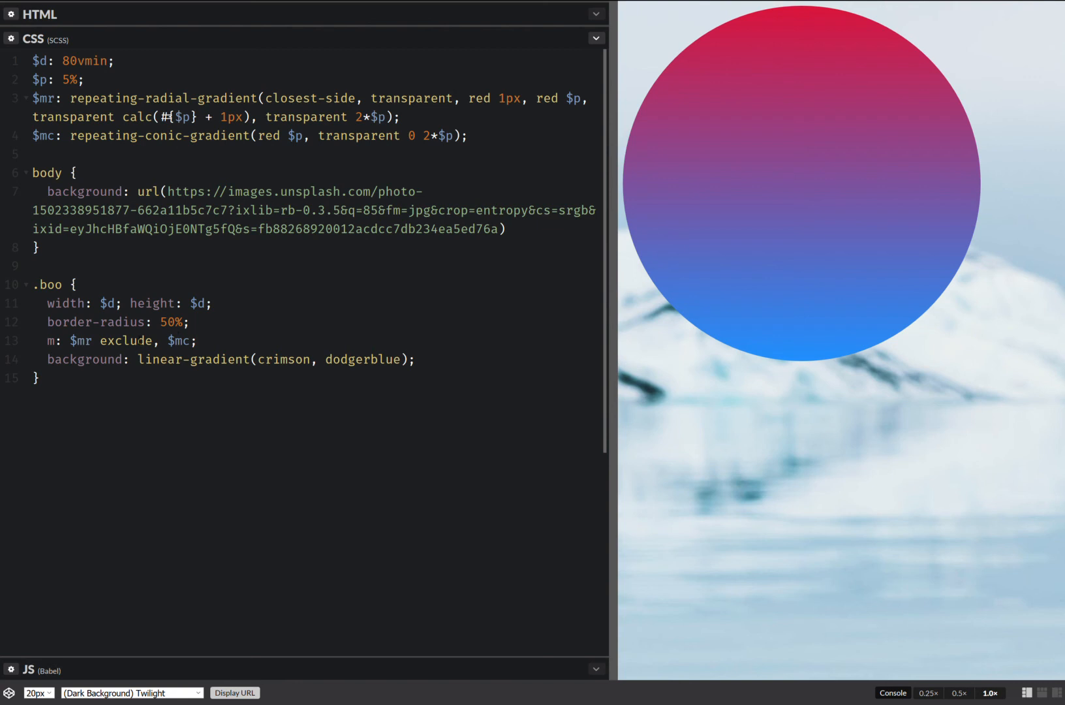
text(ask)
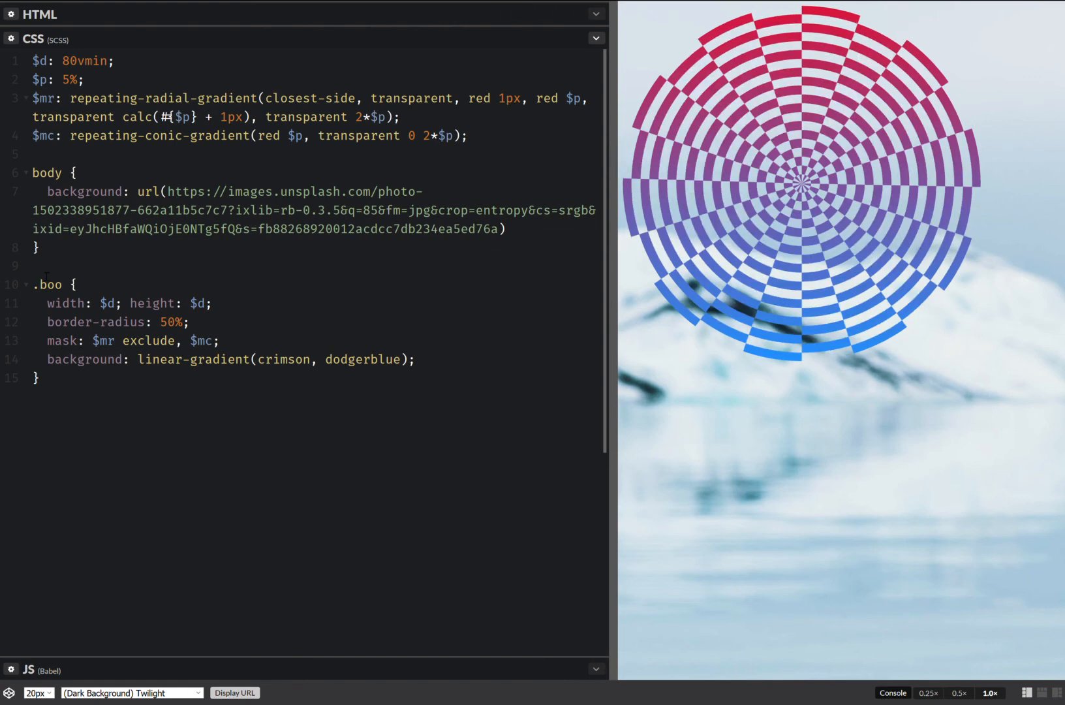
key(Enter)
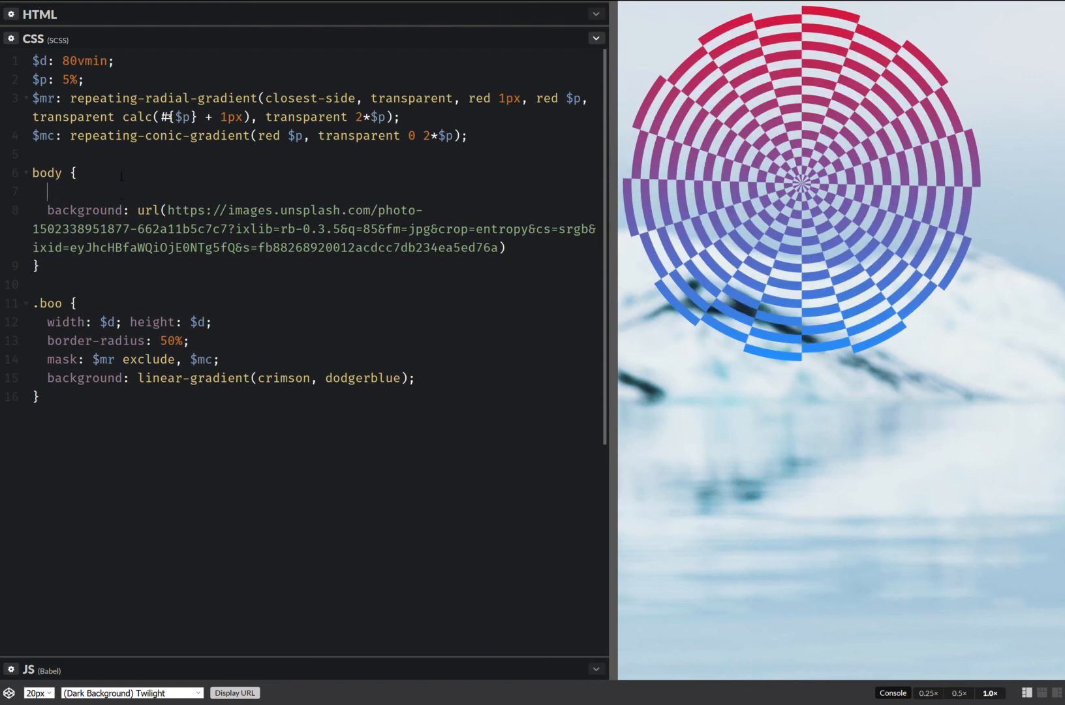
Give body height 100vh, margin 0 and flex centering with align-items and justify-content center
text(h:100vh)
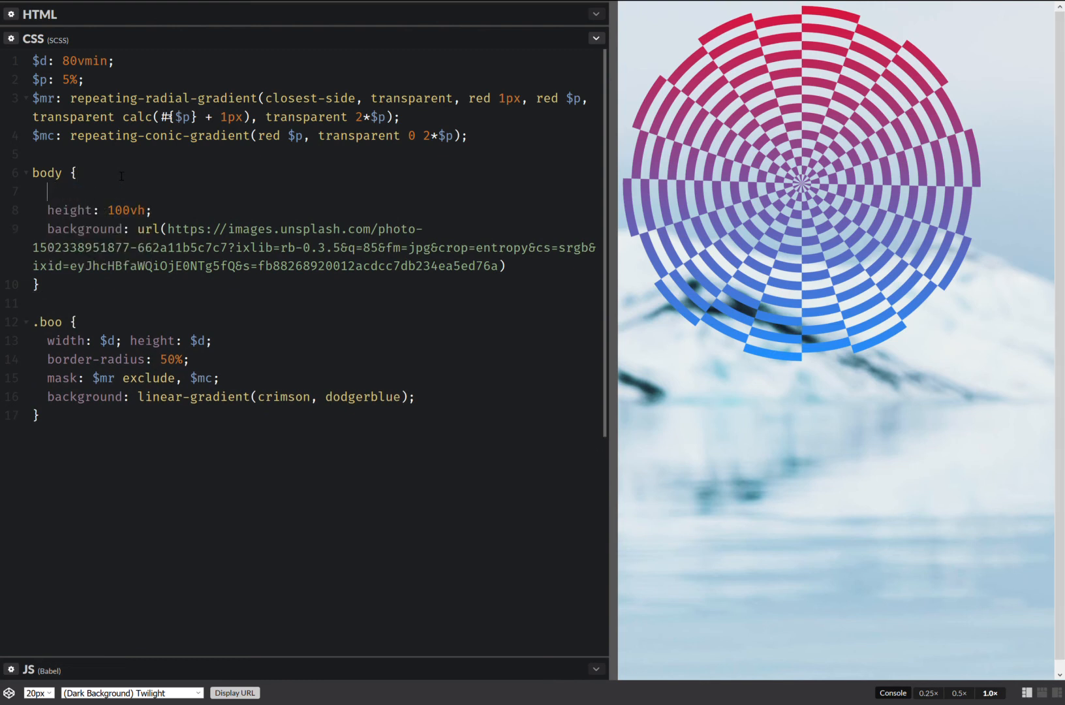
text(margin: 0;)
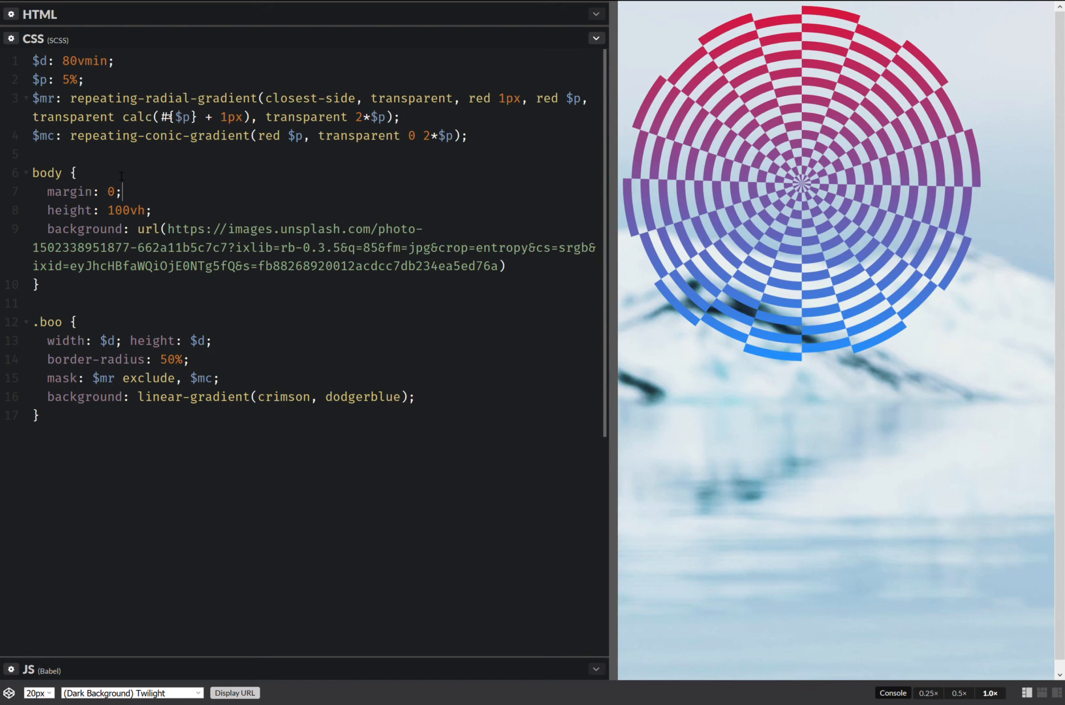
key(Enter)
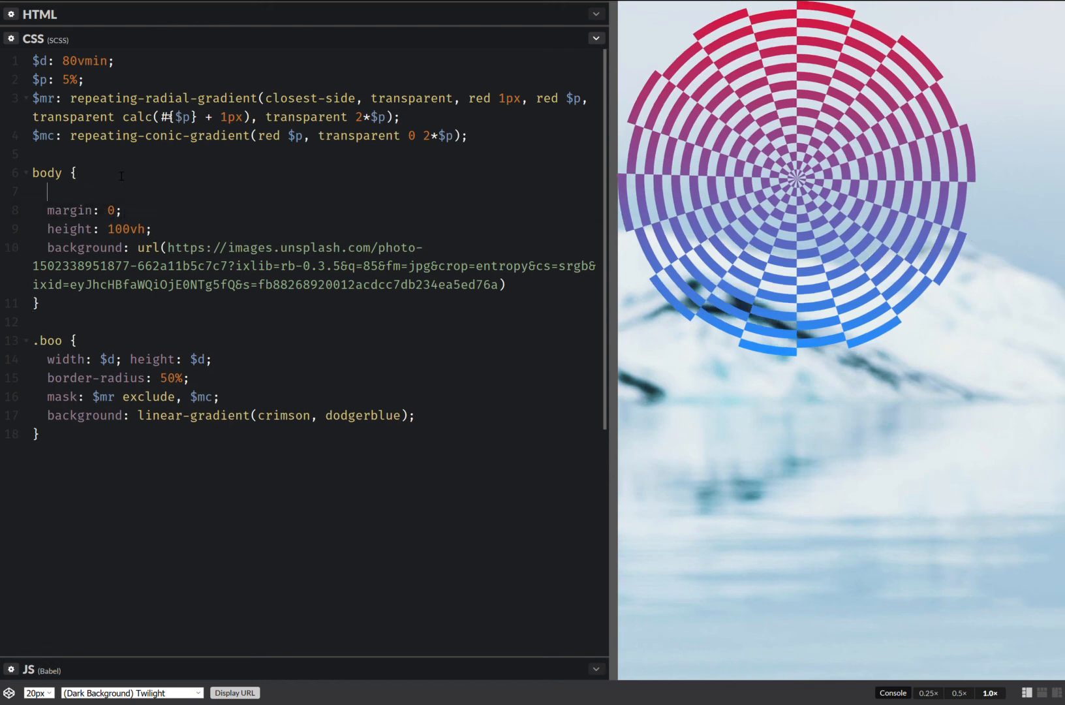
text(display: flex;)
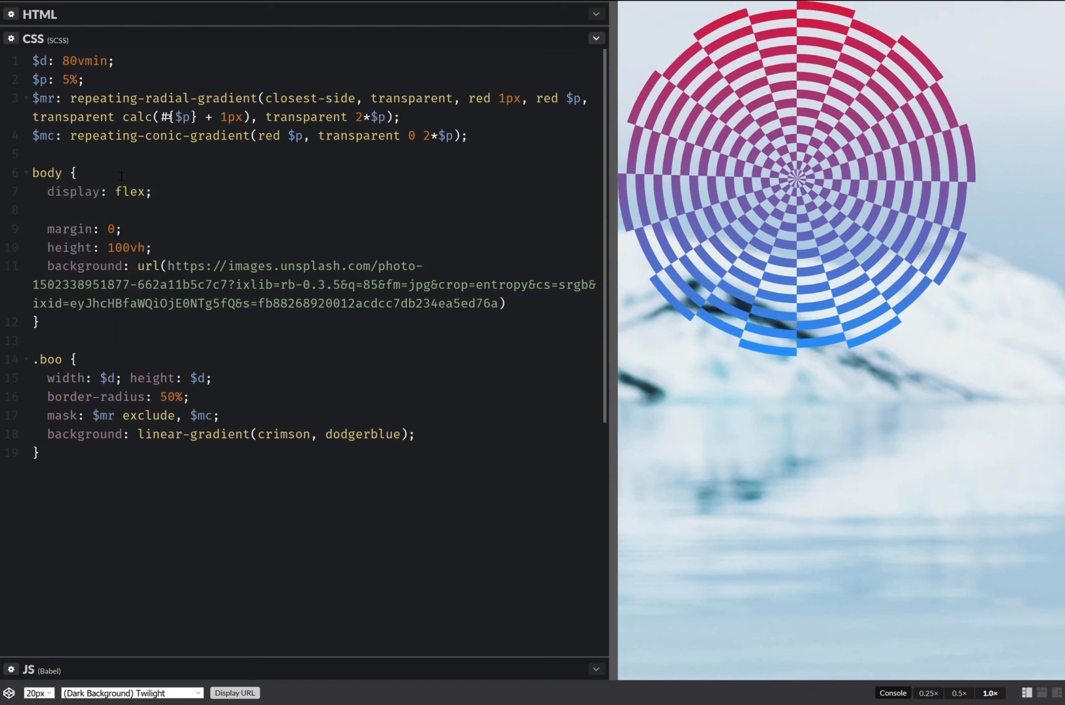
text(align-items: center;)
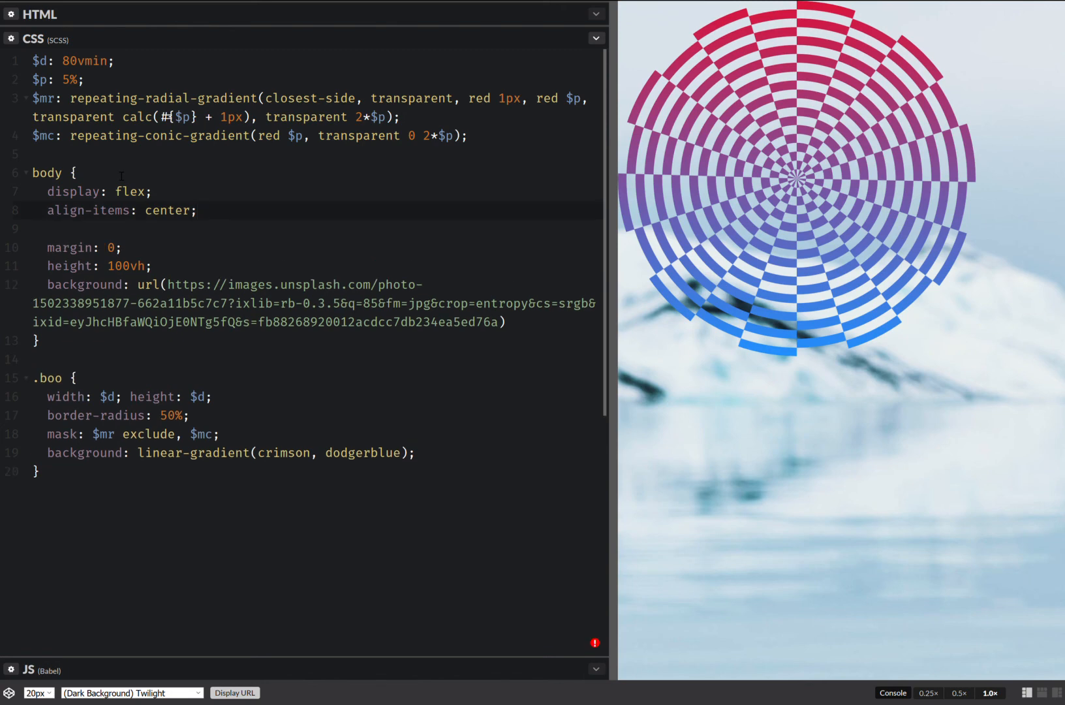
text(justify-content: center;)
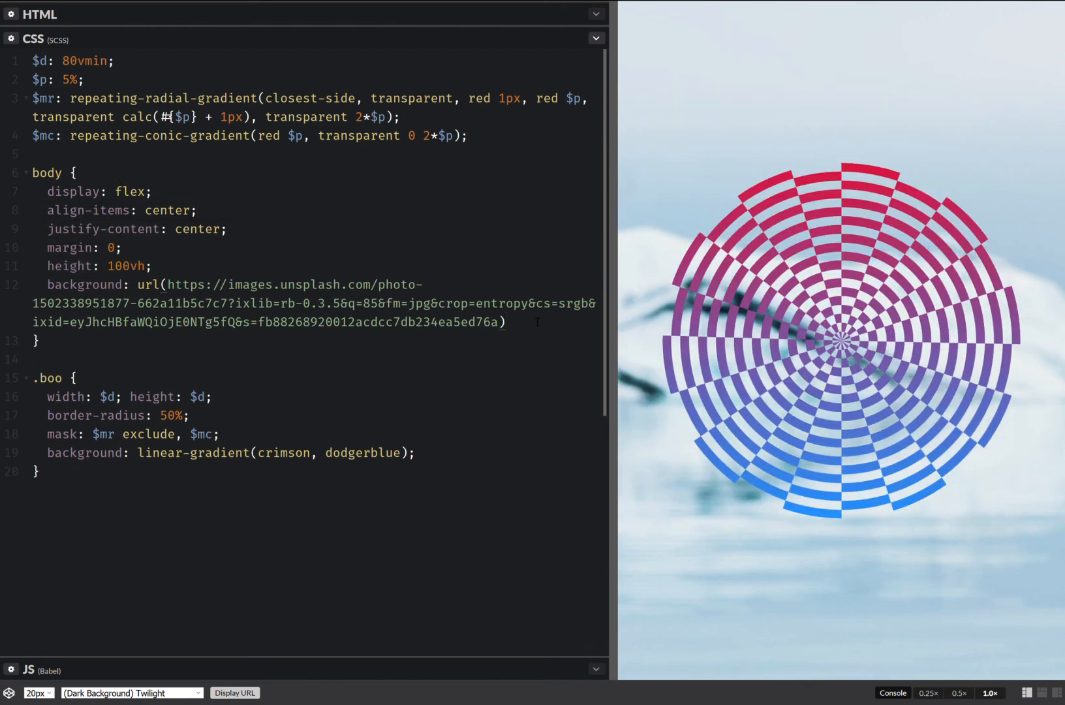
Append 50%/ cover to the body background so the iceberg photo fills the page
text(50%/)
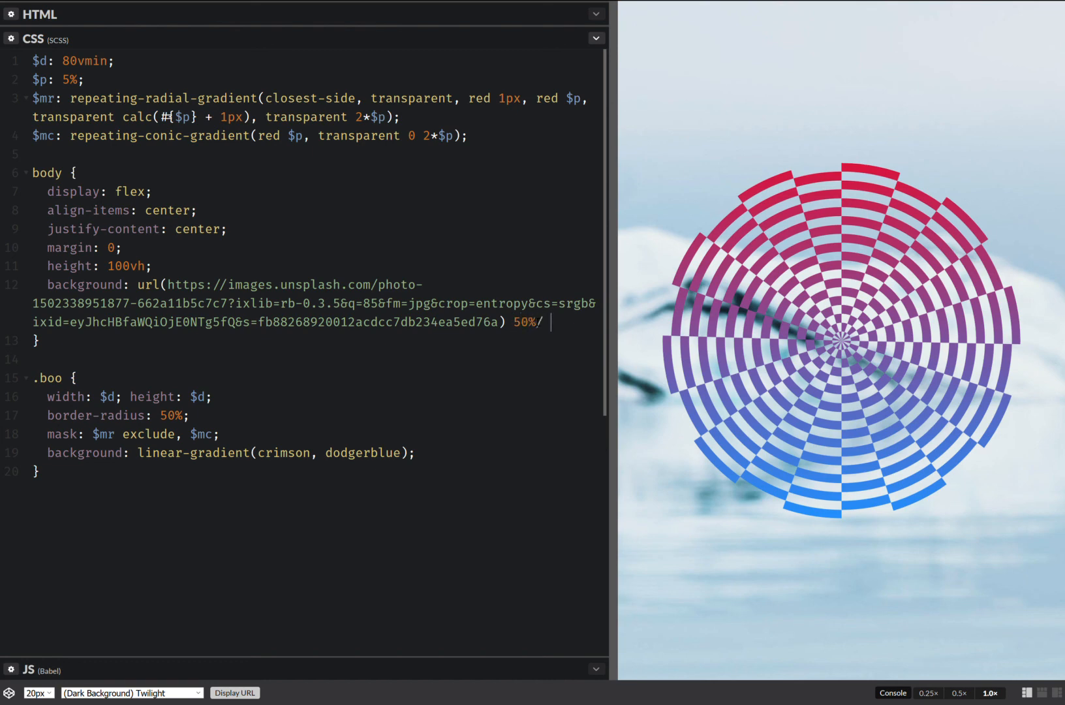
text(cover)
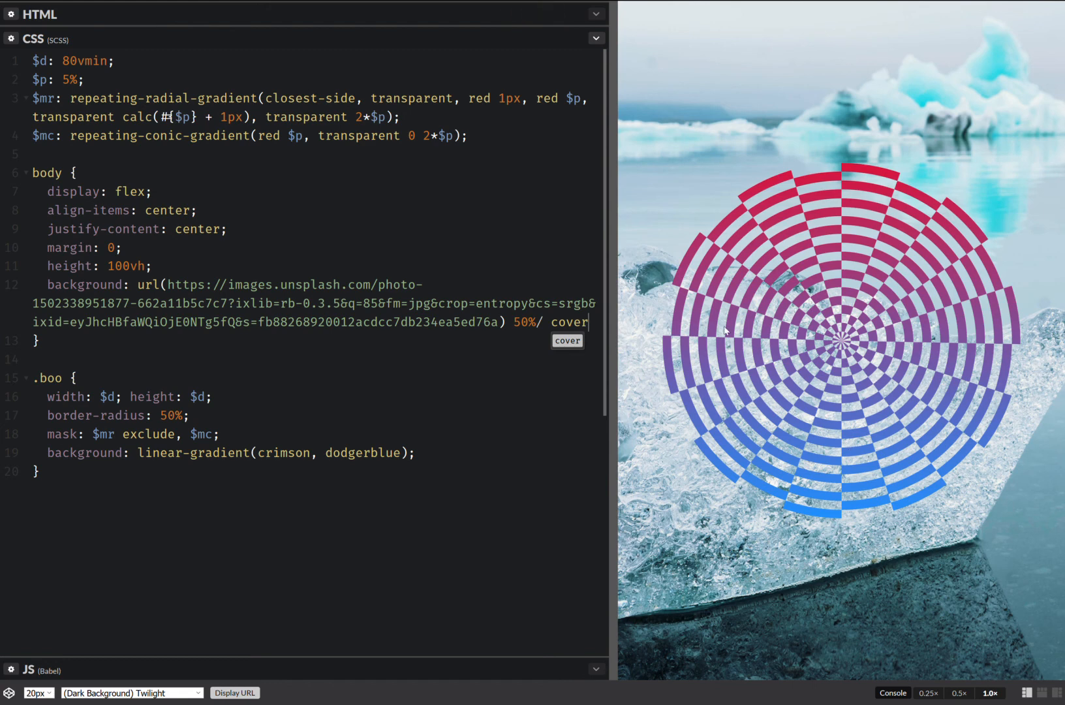
mouse_move(1050, 374)
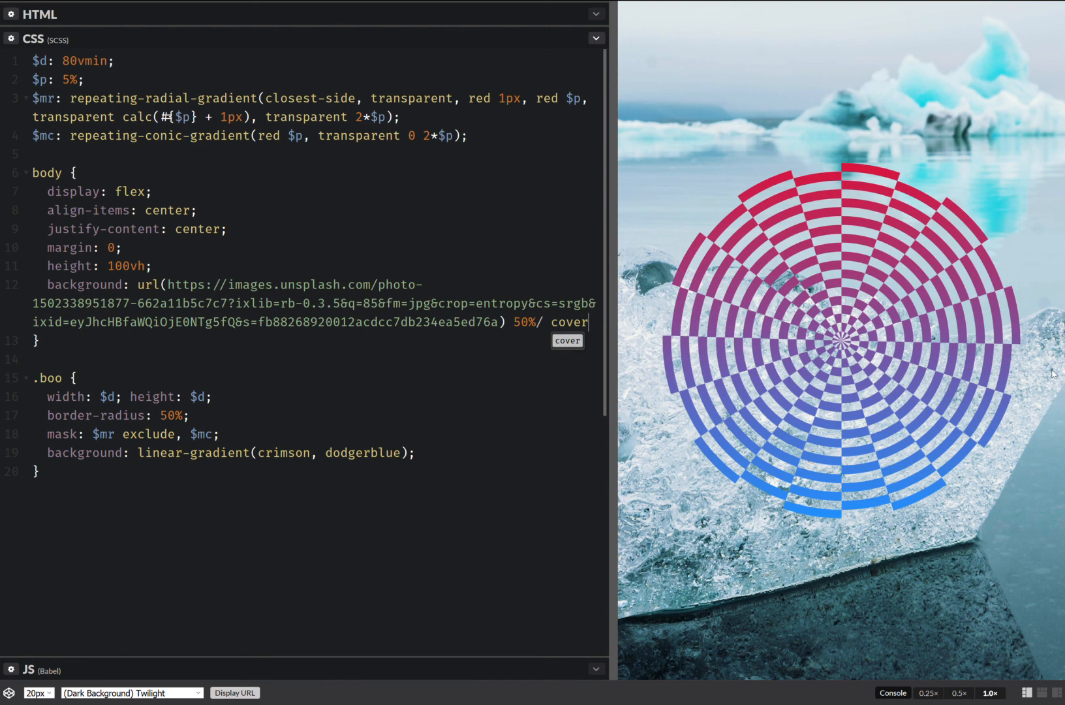